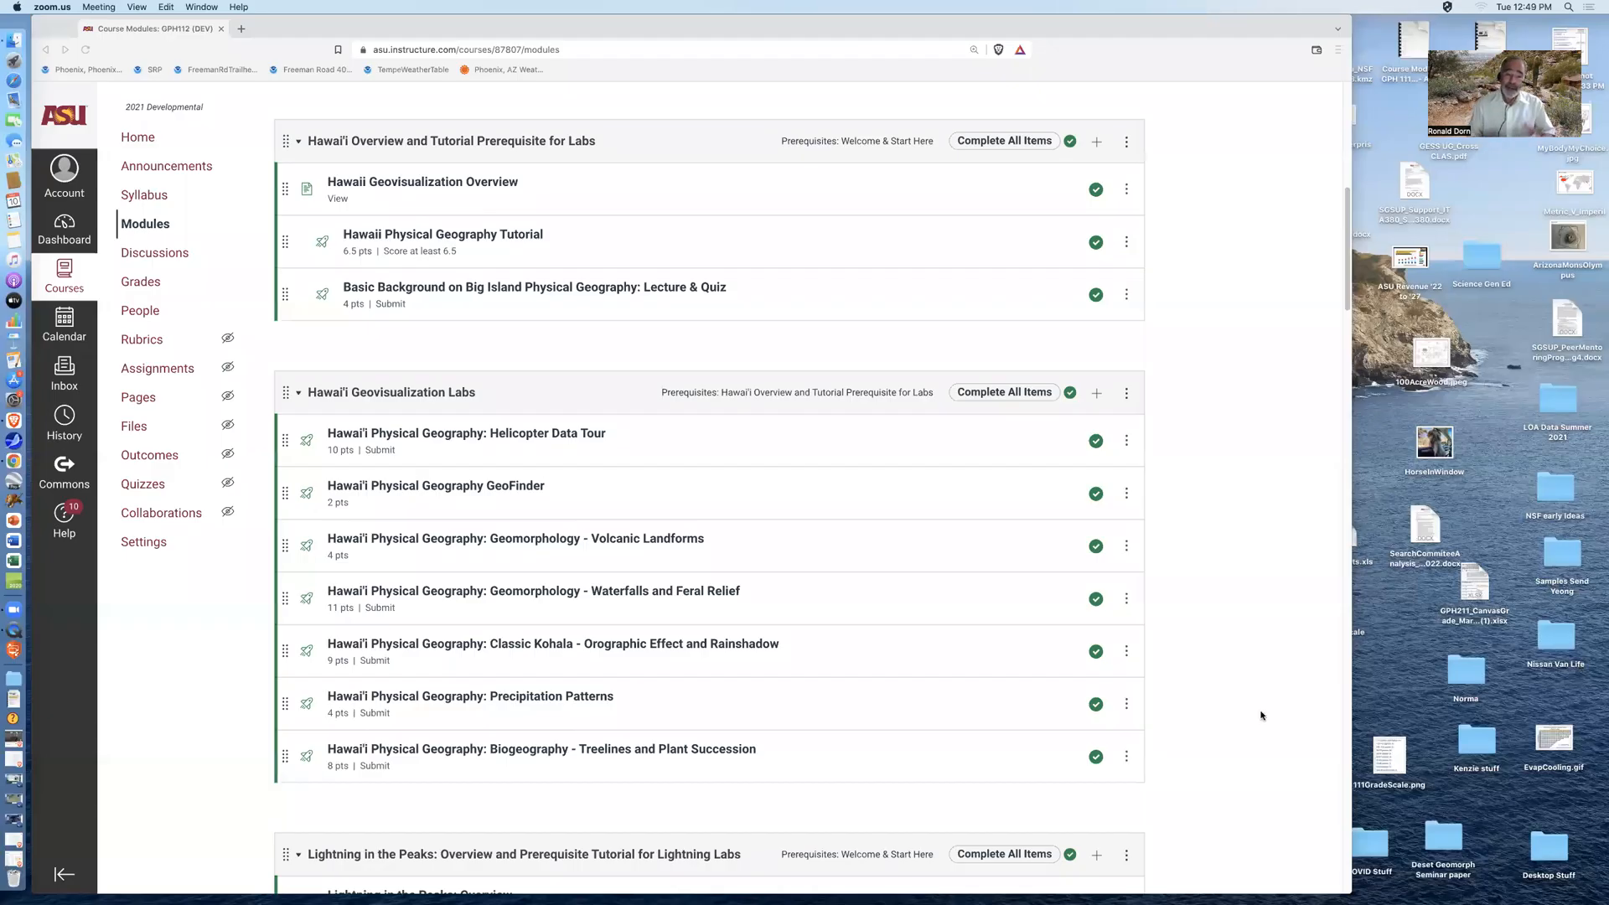
pyautogui.moveTo(1019, 537)
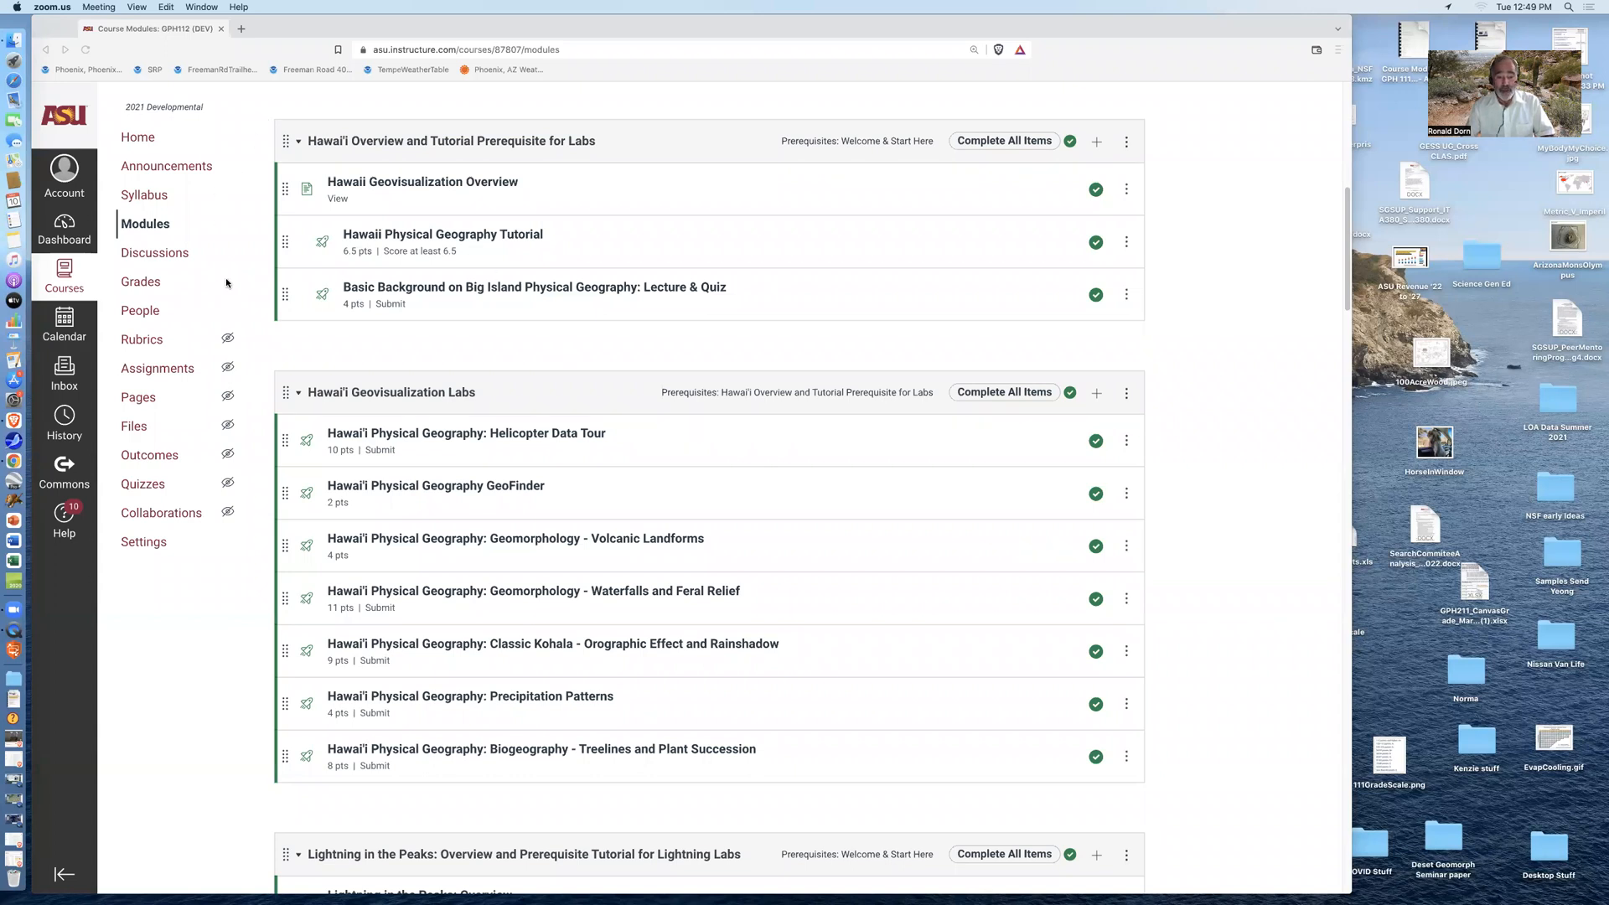
pyautogui.moveTo(1210, 345)
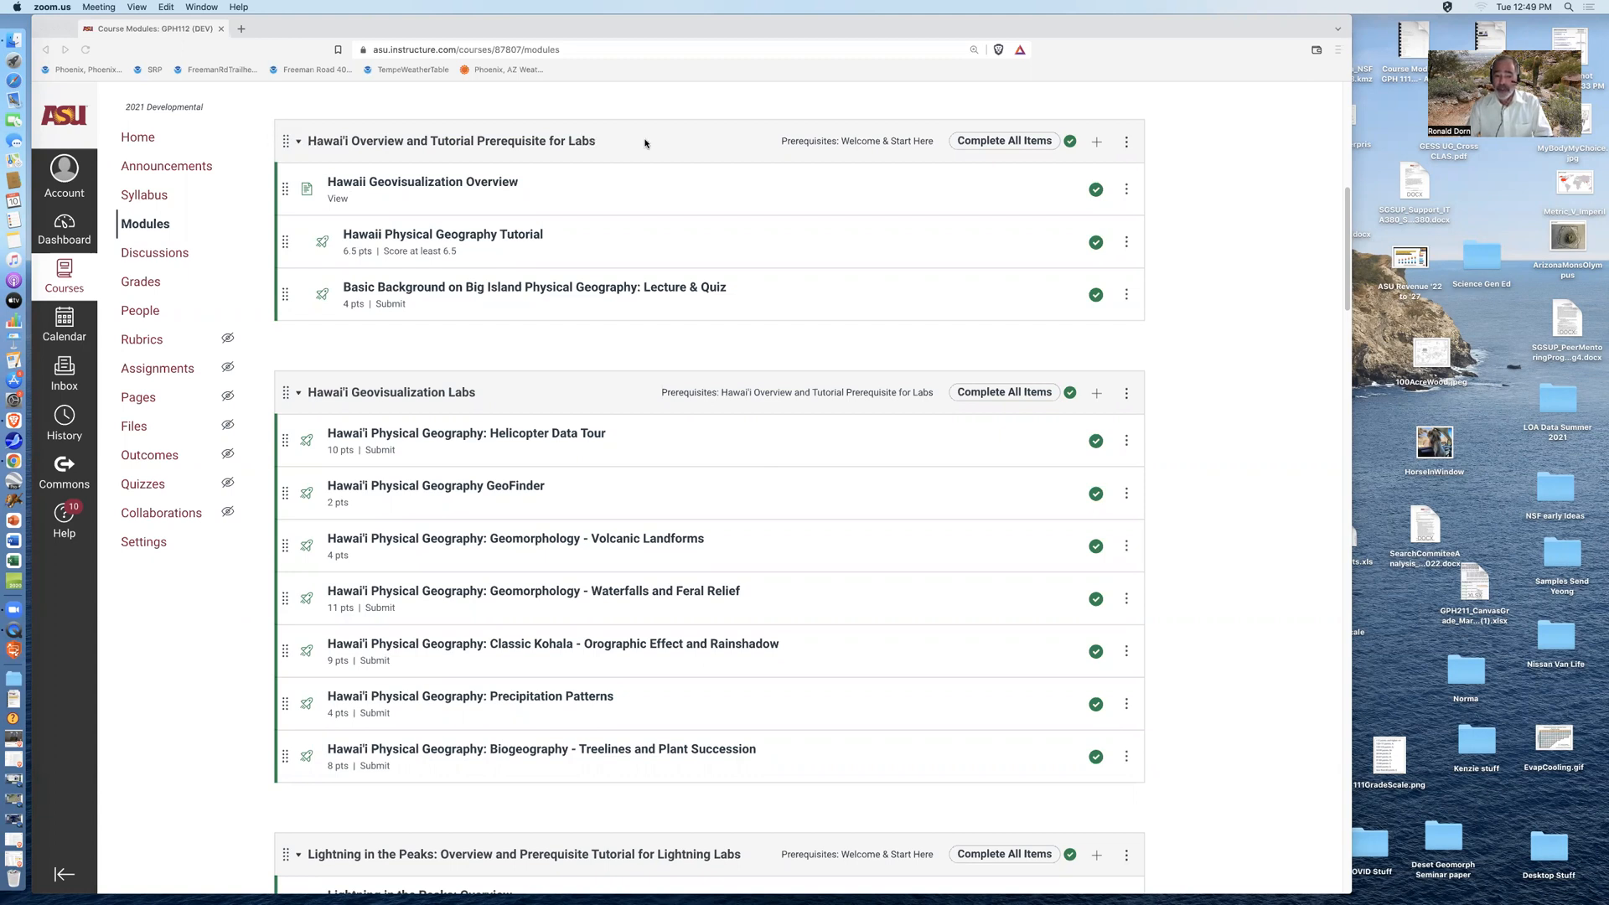
pyautogui.moveTo(464, 181)
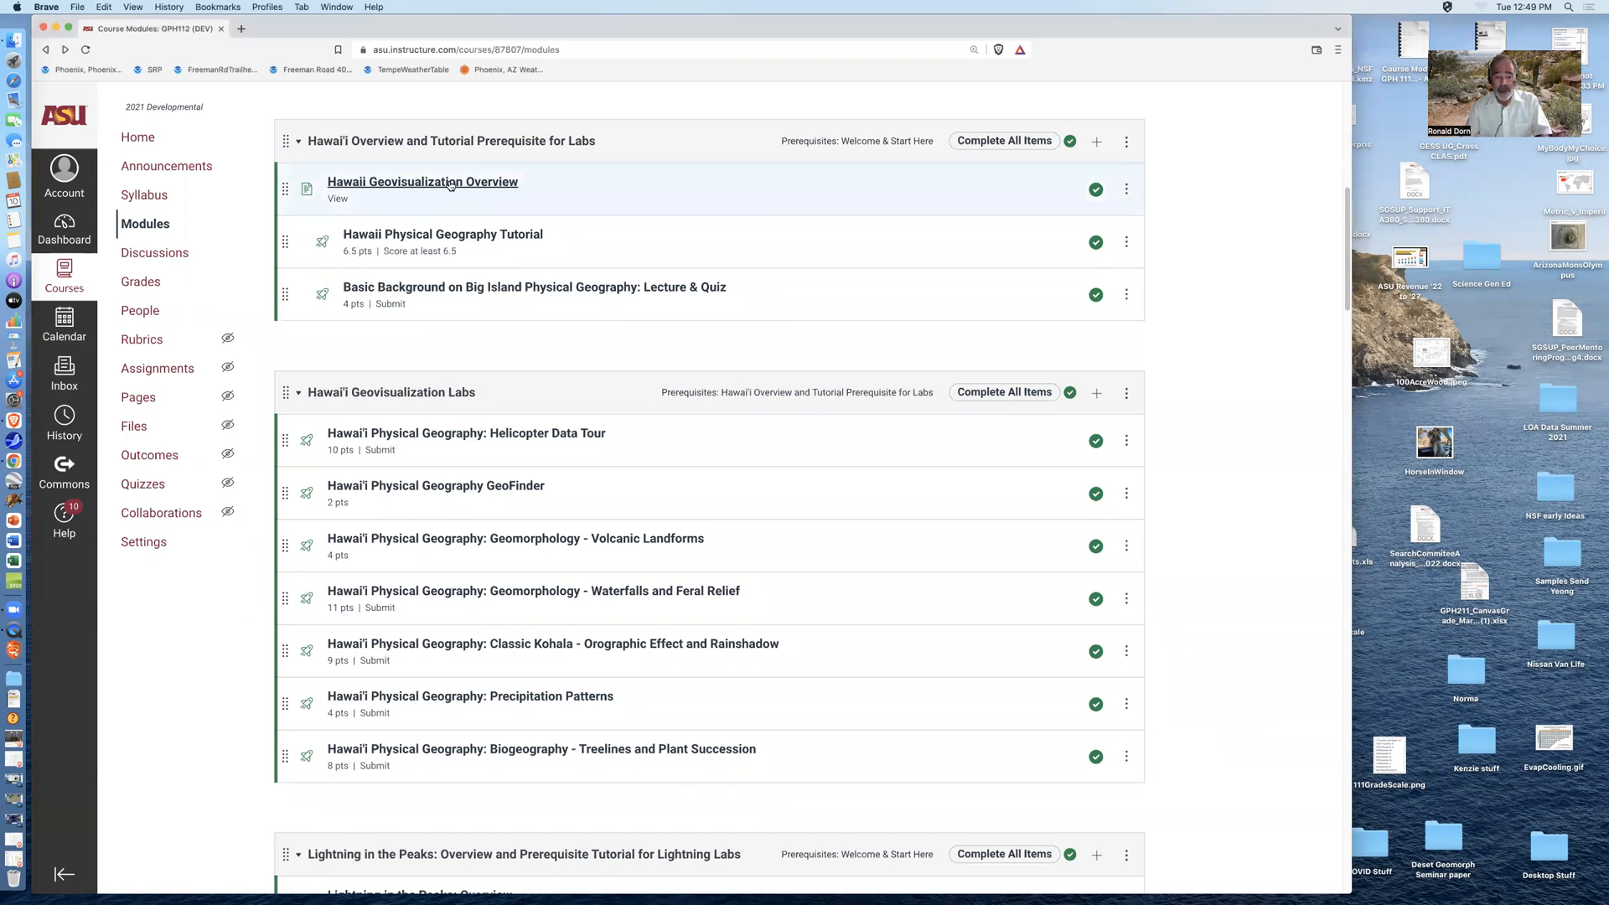
# View the Hawaii Geovisualization Overview page, then return to the modules list
pyautogui.click(422, 181)
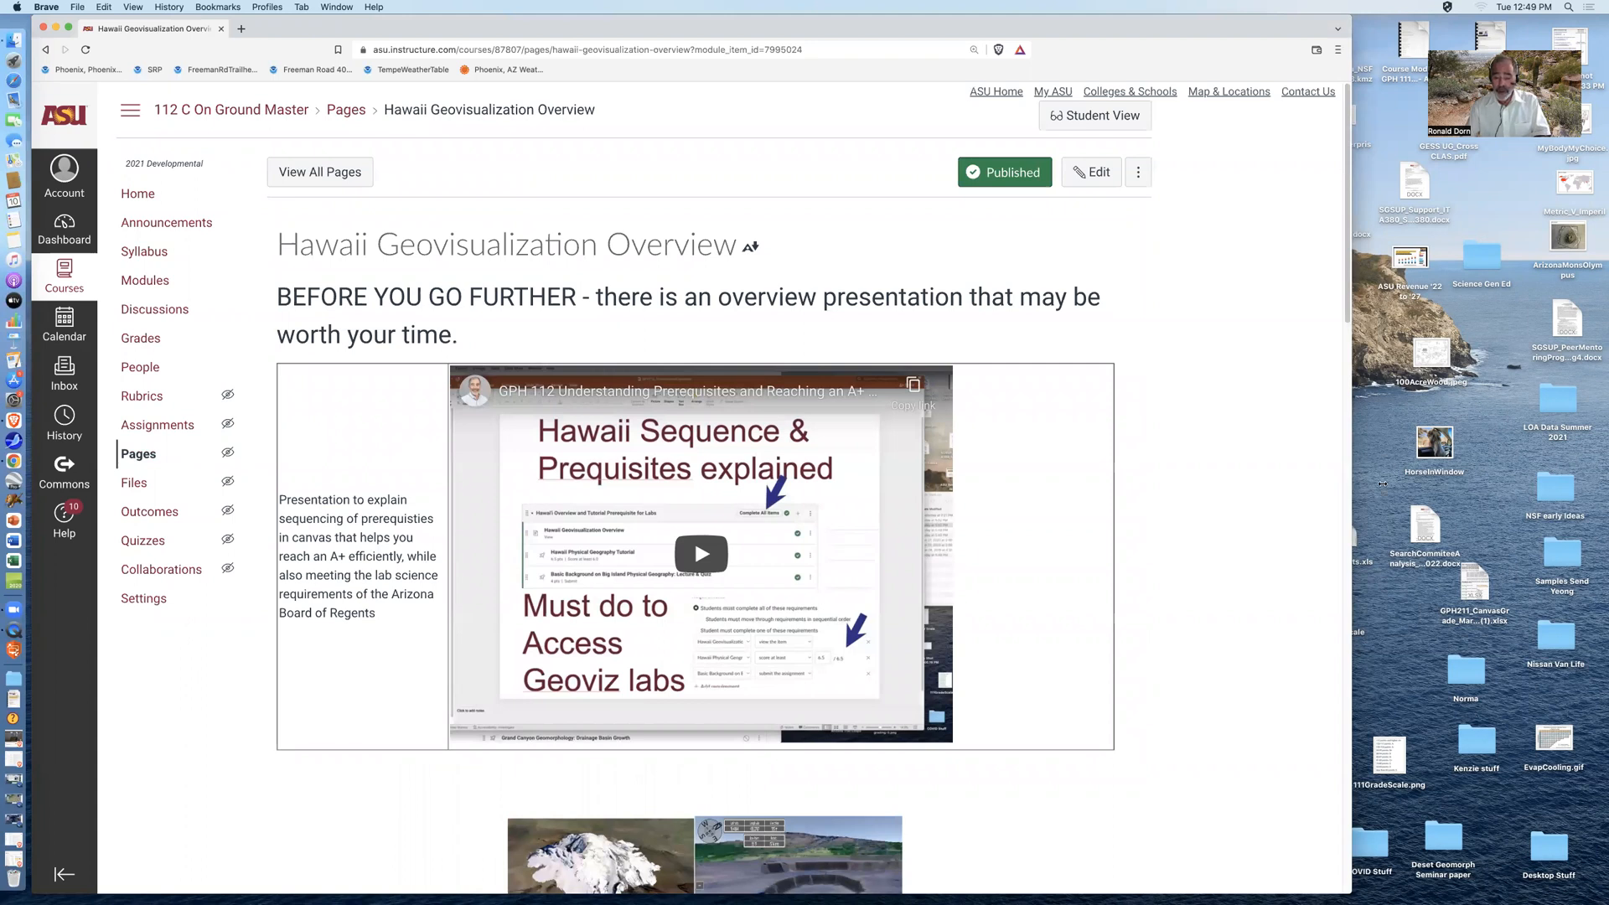
pyautogui.scroll(-3)
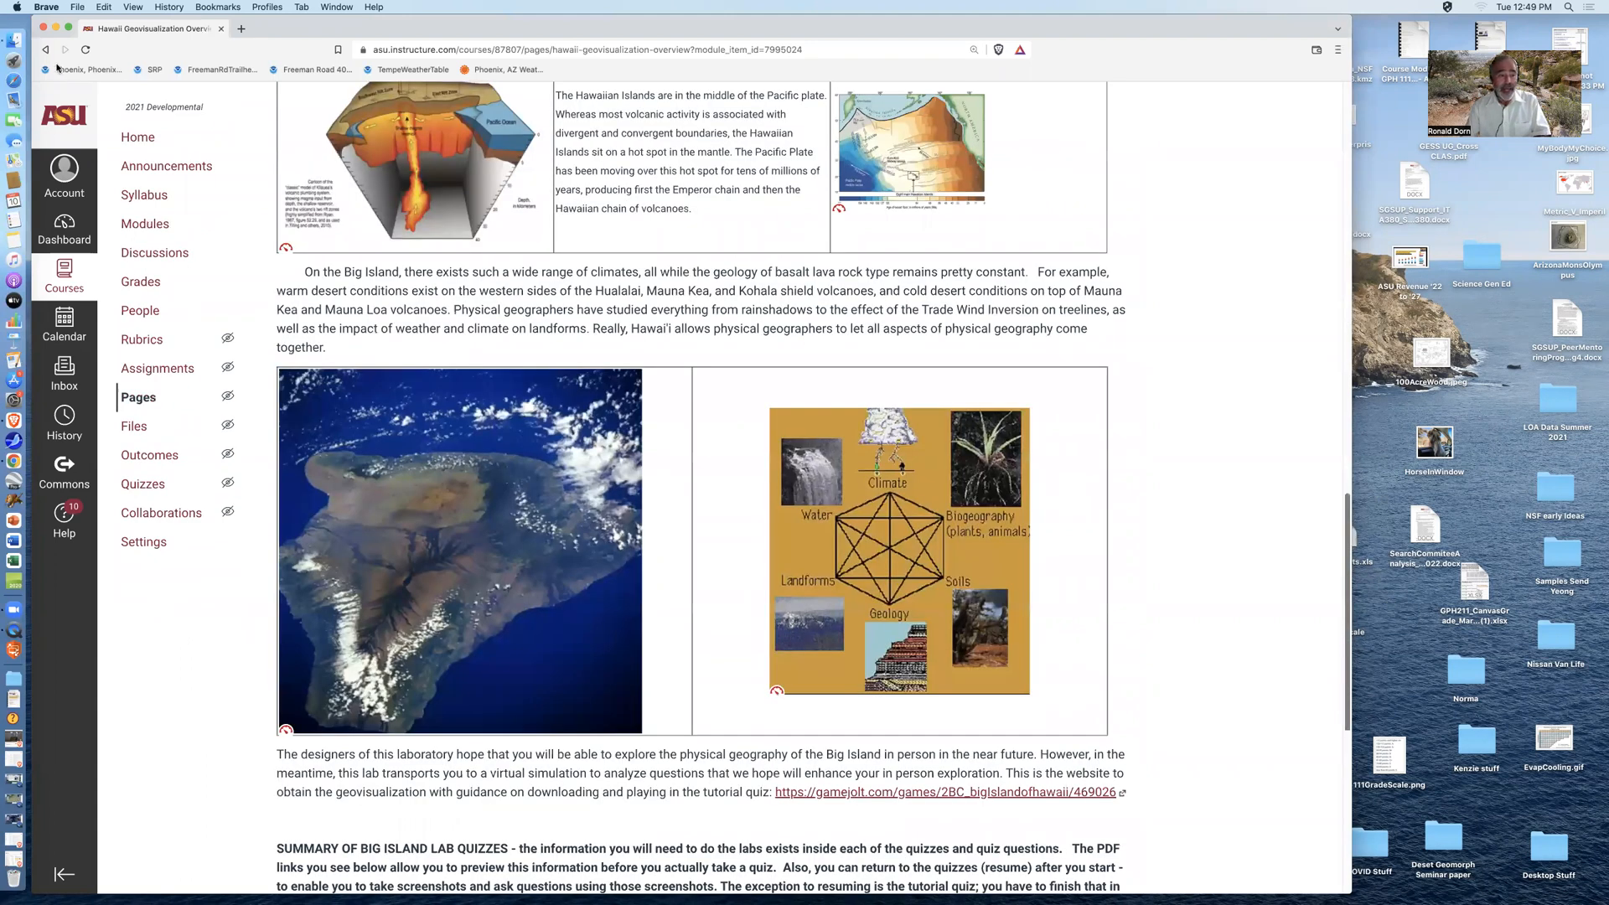
pyautogui.scroll(-3)
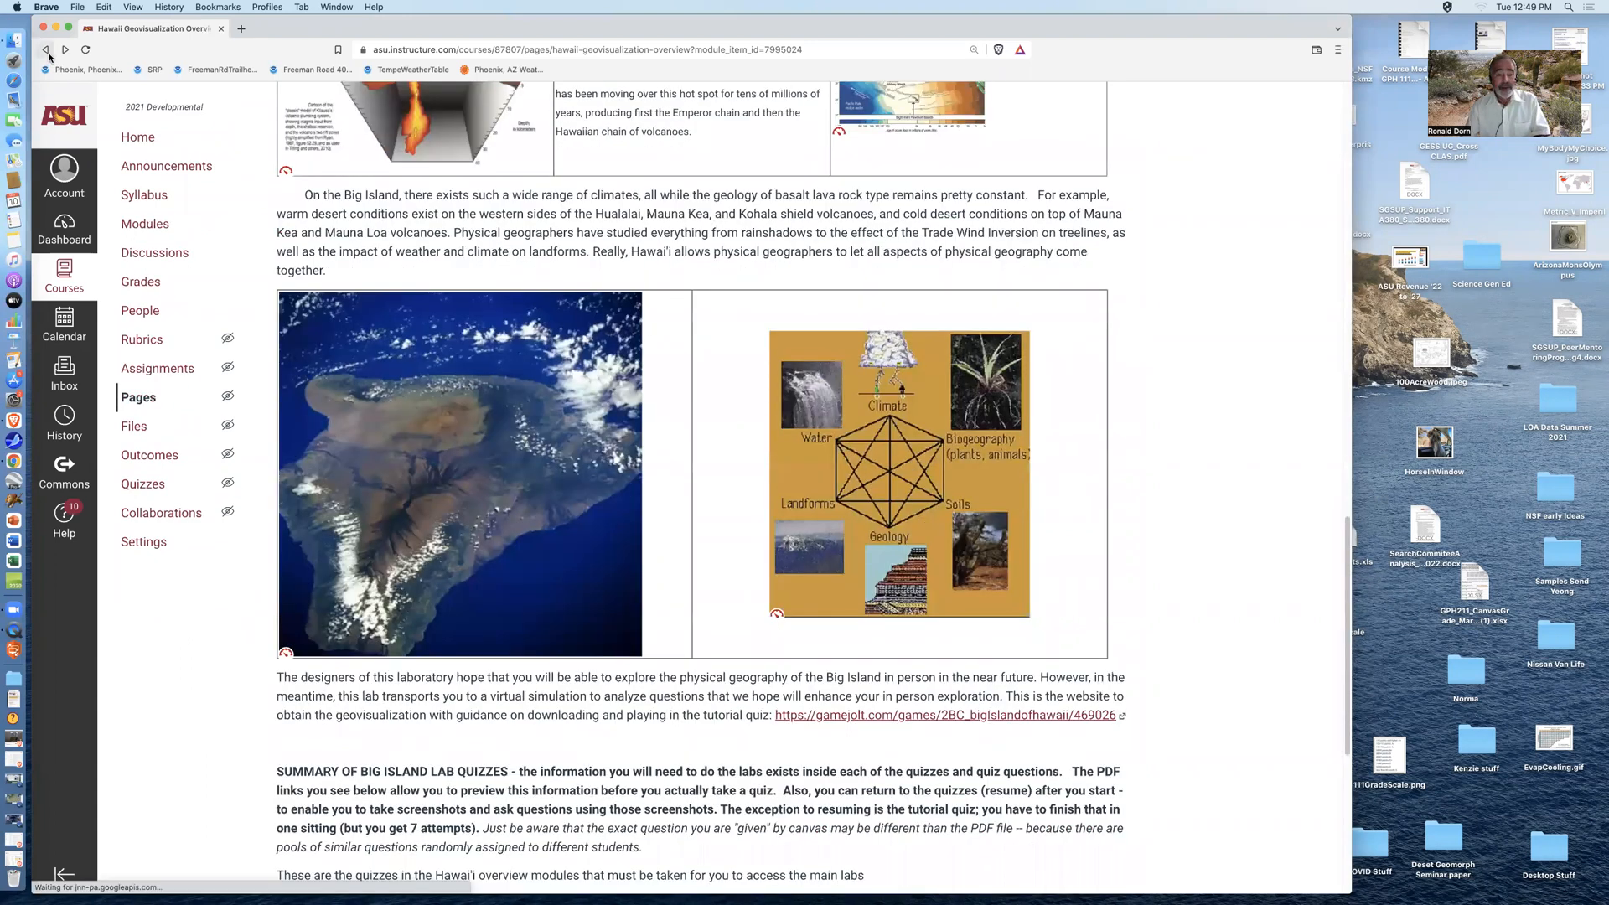
pyautogui.click(44, 49)
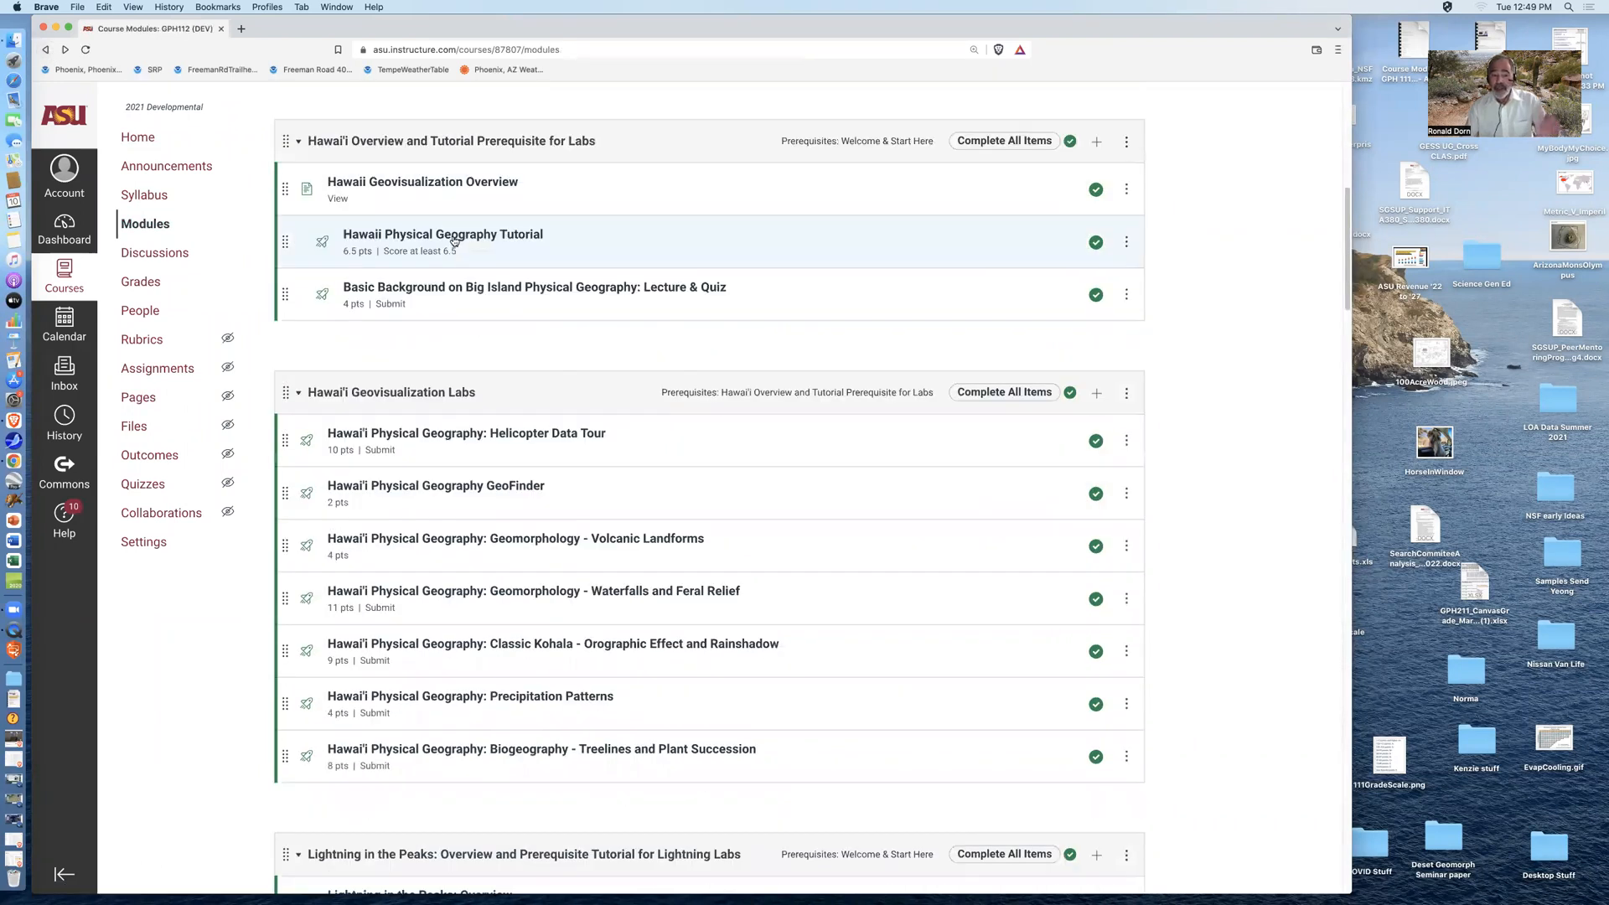
# Save the pending question changes on the Hawaii Physical Geography Tutorial quiz
pyautogui.click(443, 234)
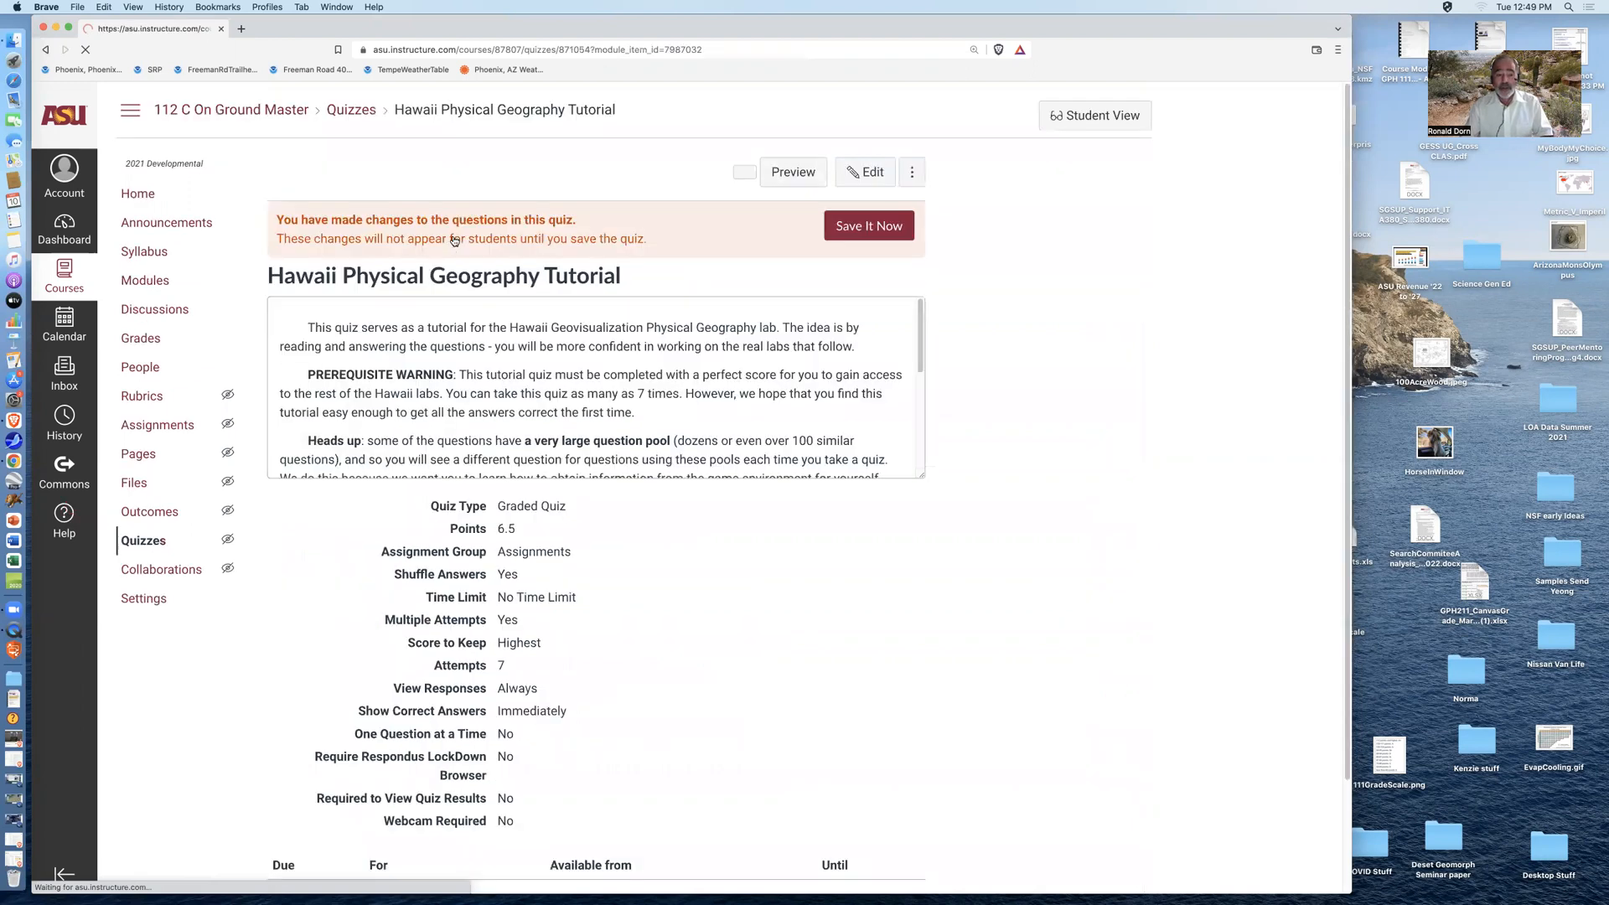
pyautogui.click(868, 225)
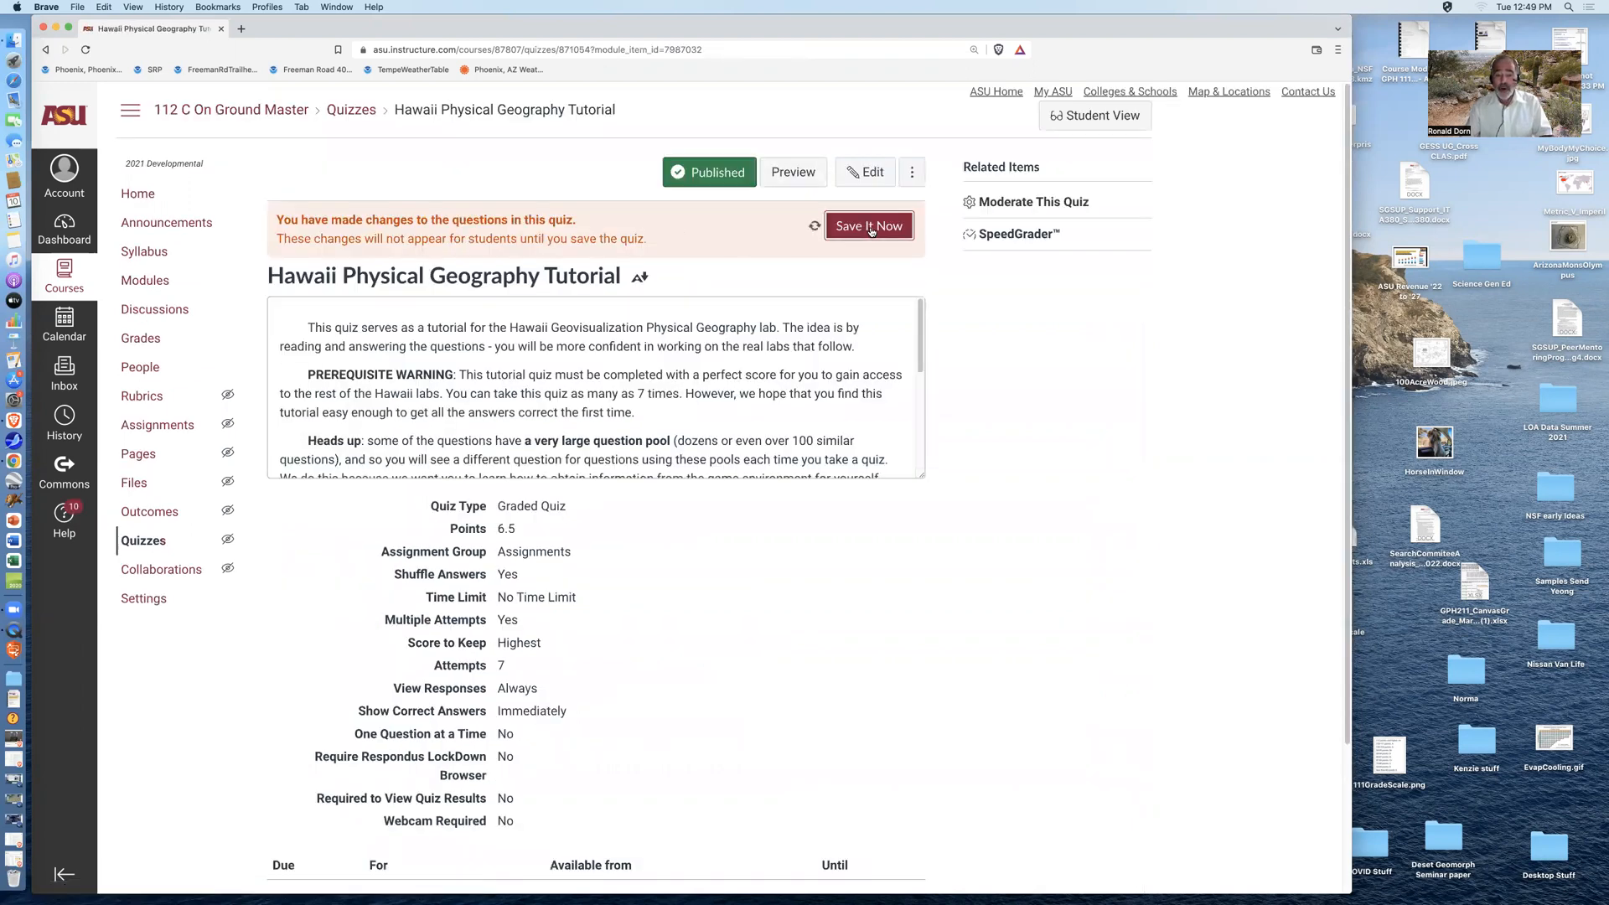
pyautogui.click(867, 226)
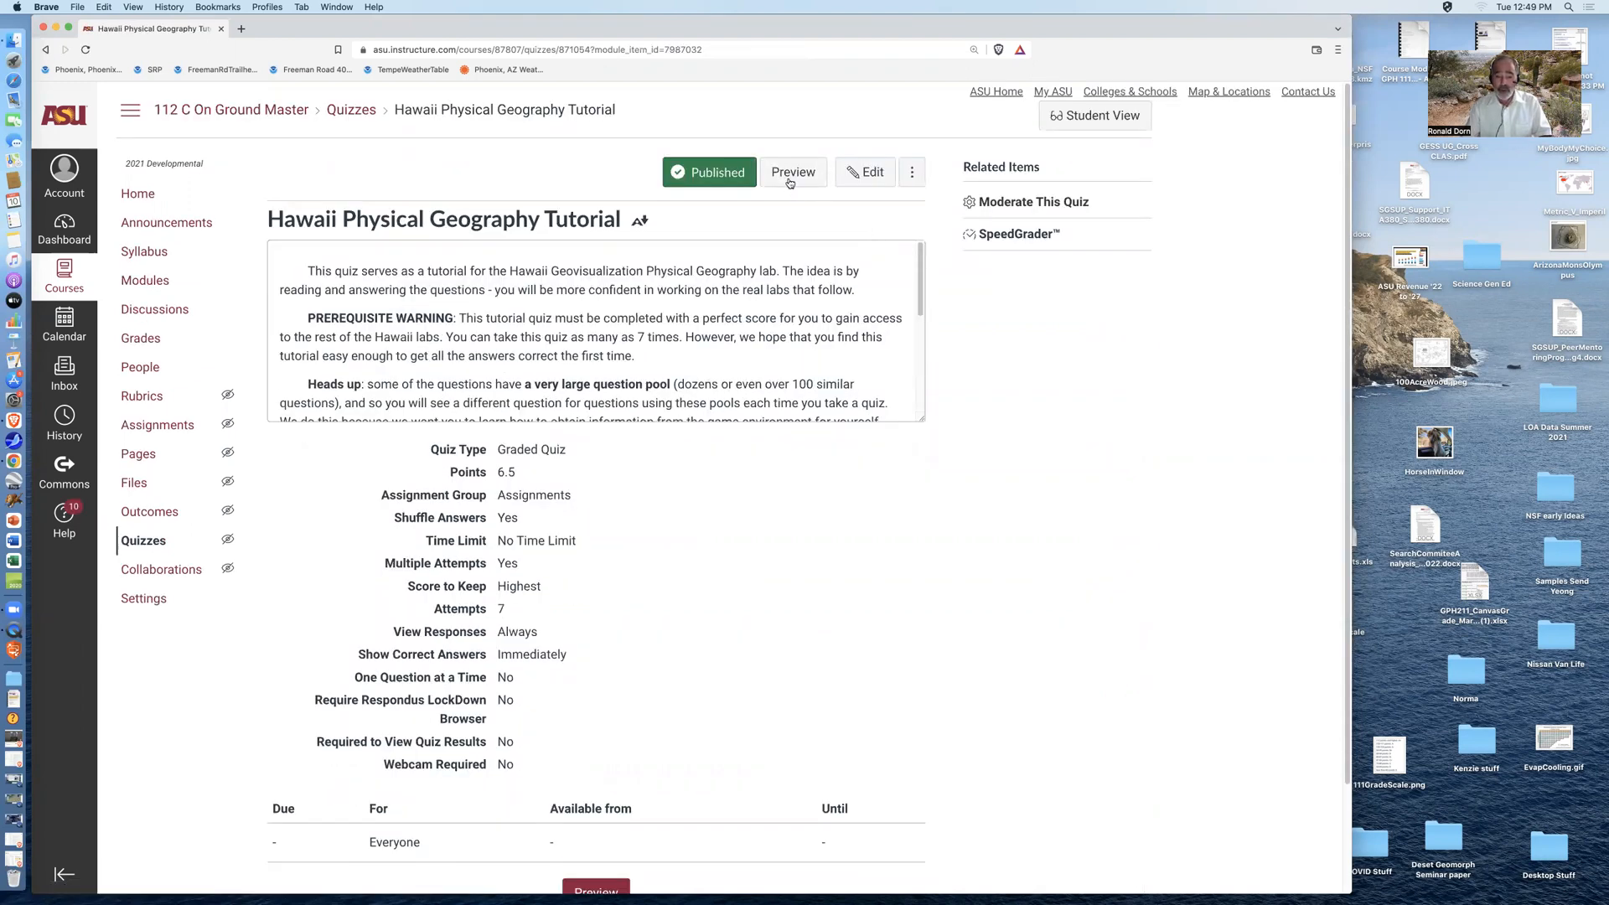
# Preview the tutorial quiz as a student and read through Questions 1–4
pyautogui.click(793, 171)
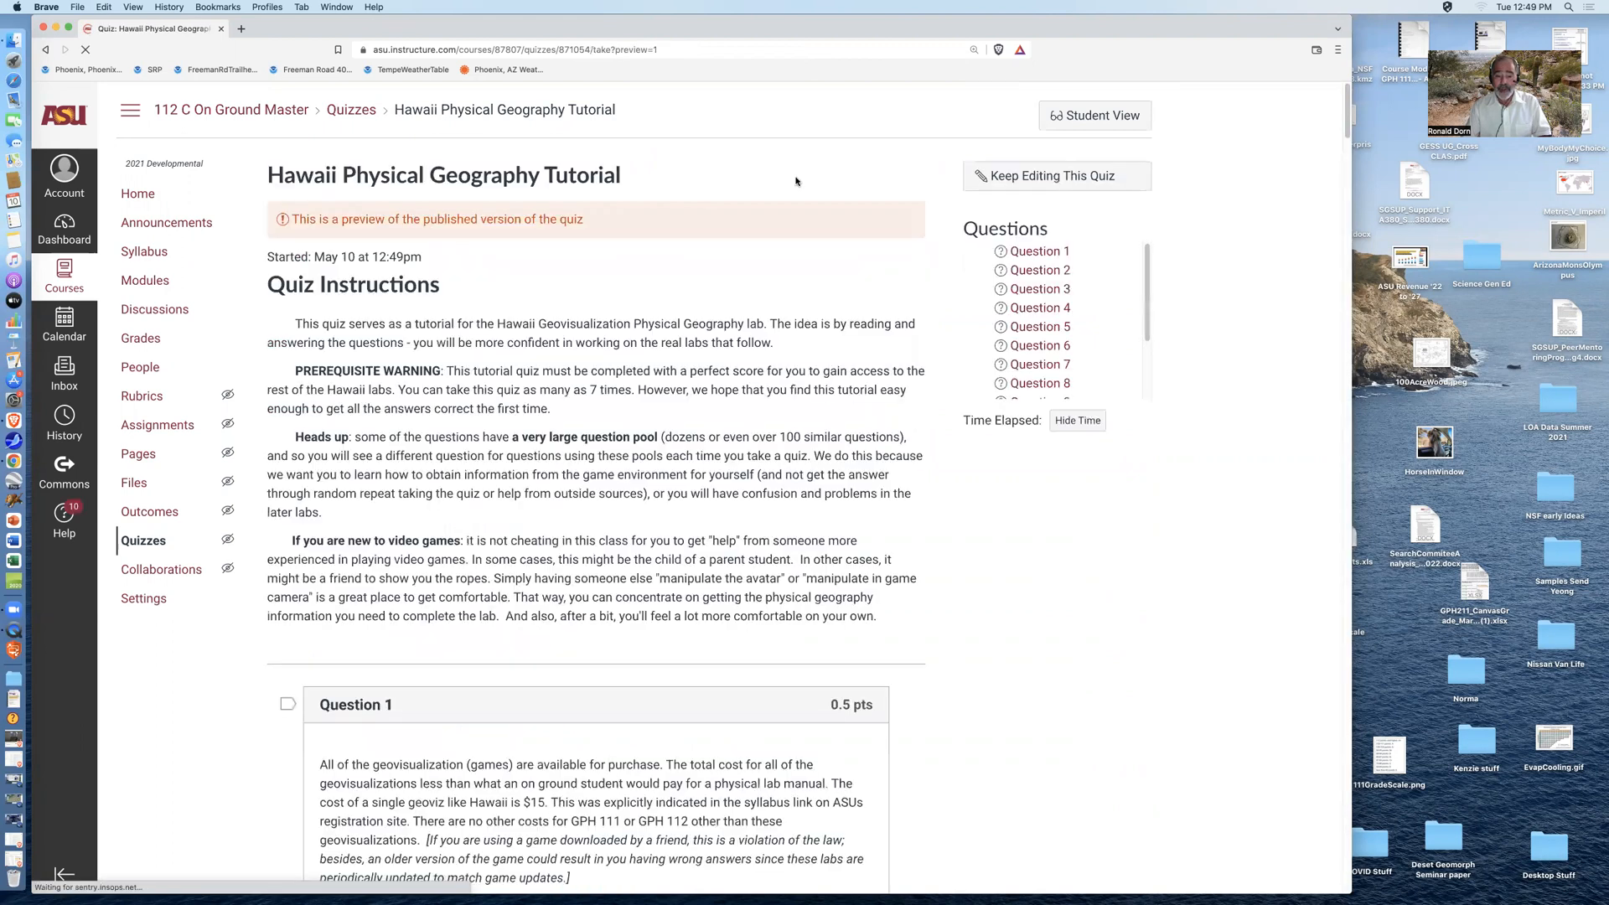
pyautogui.scroll(-3)
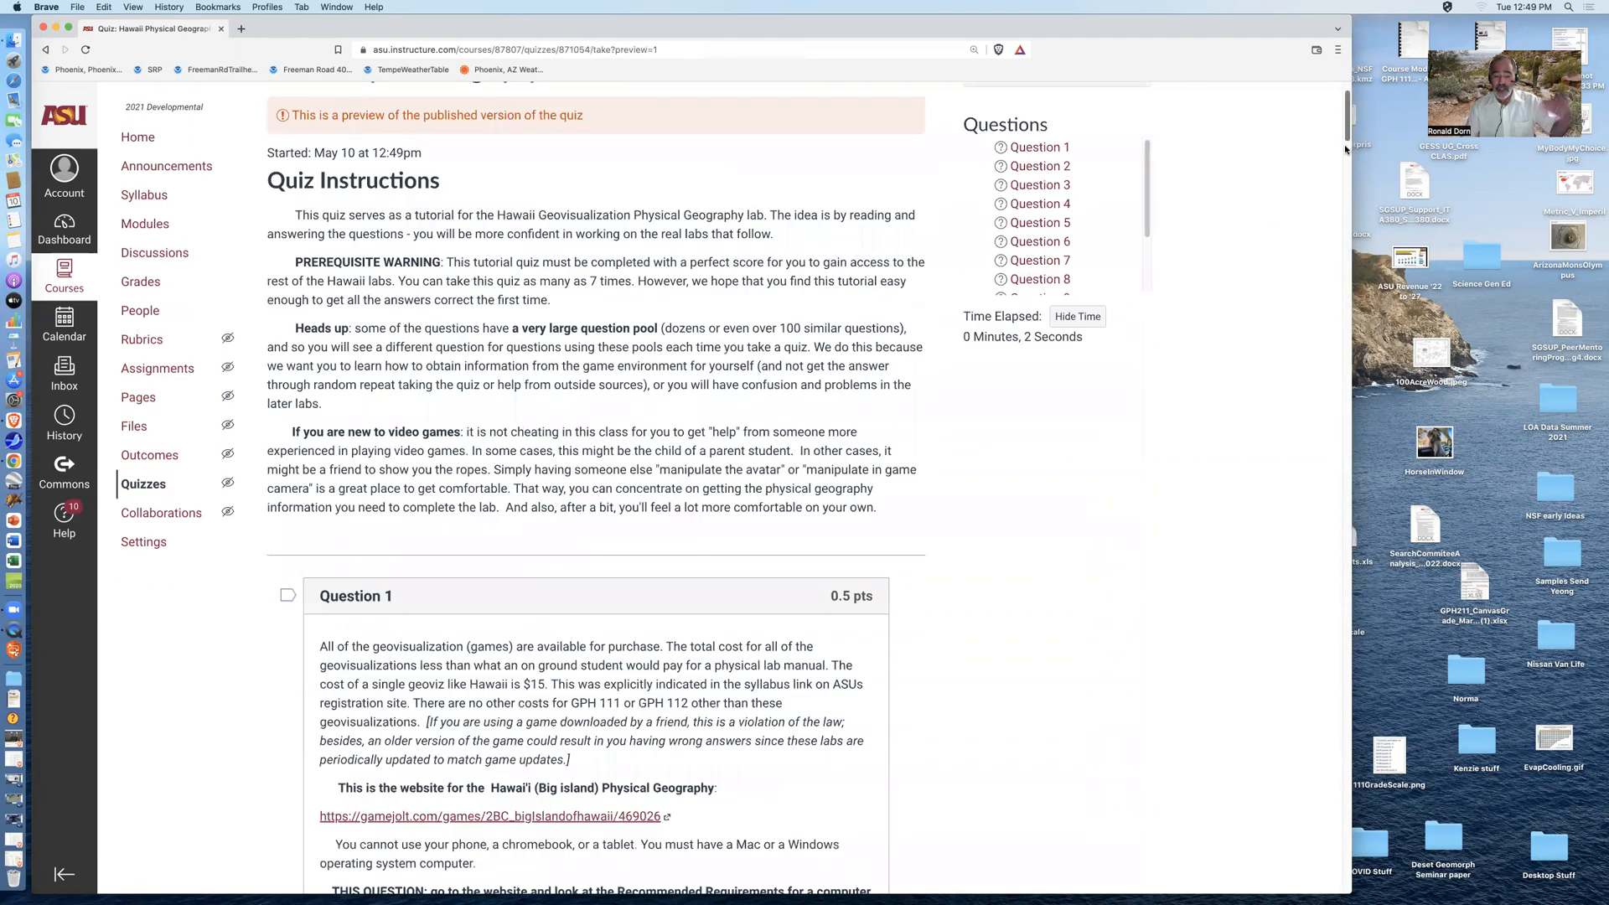
pyautogui.scroll(-3)
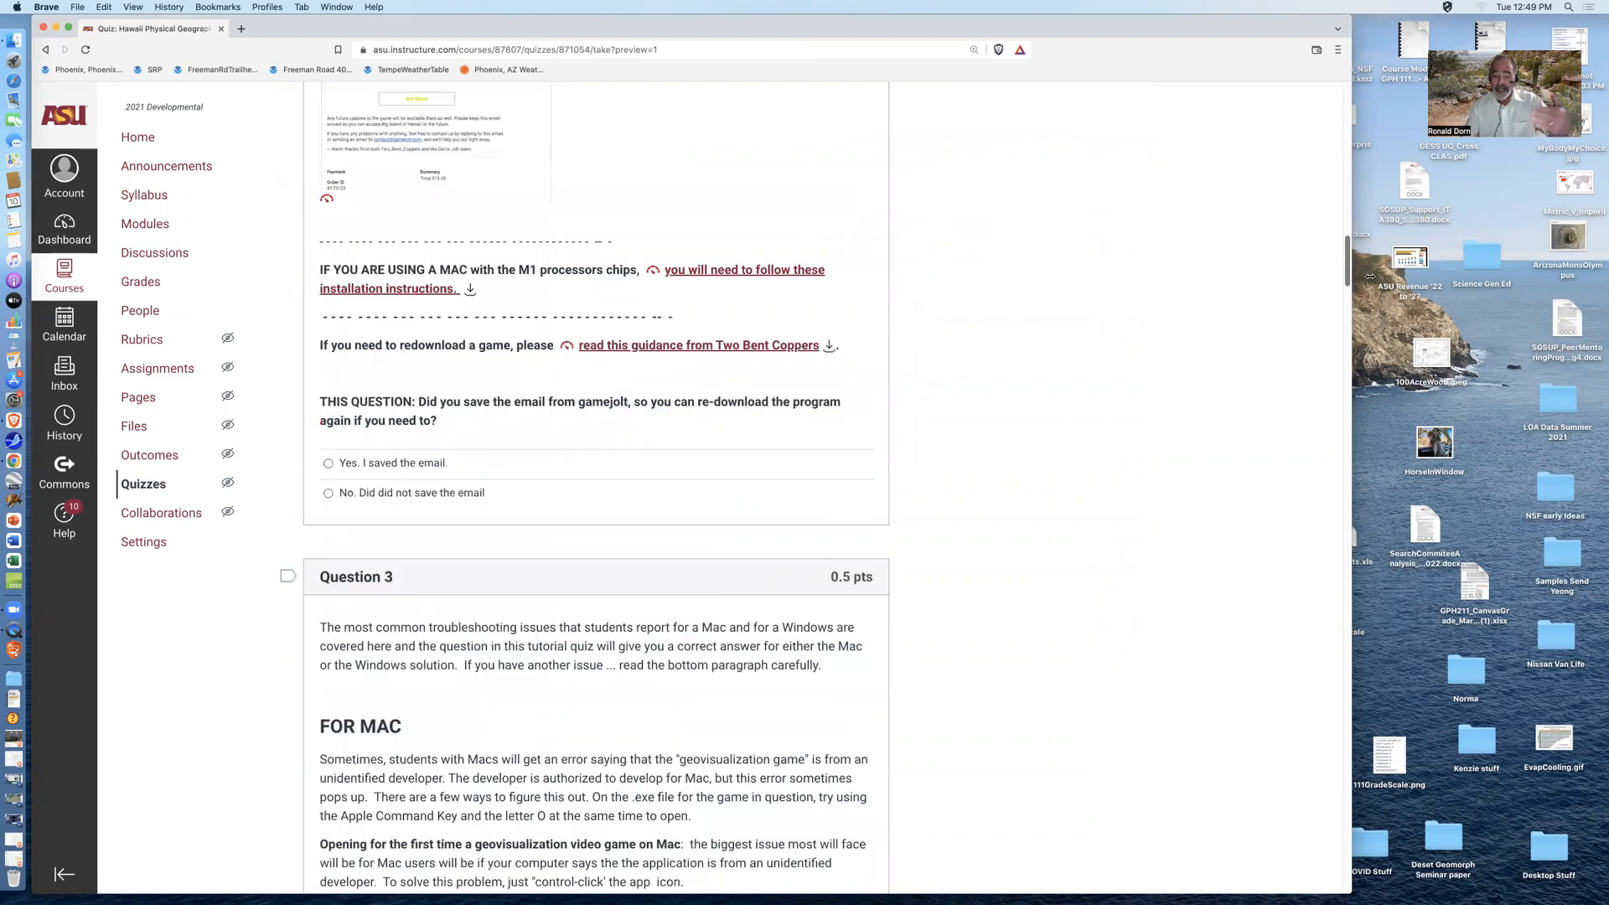
pyautogui.scroll(-3)
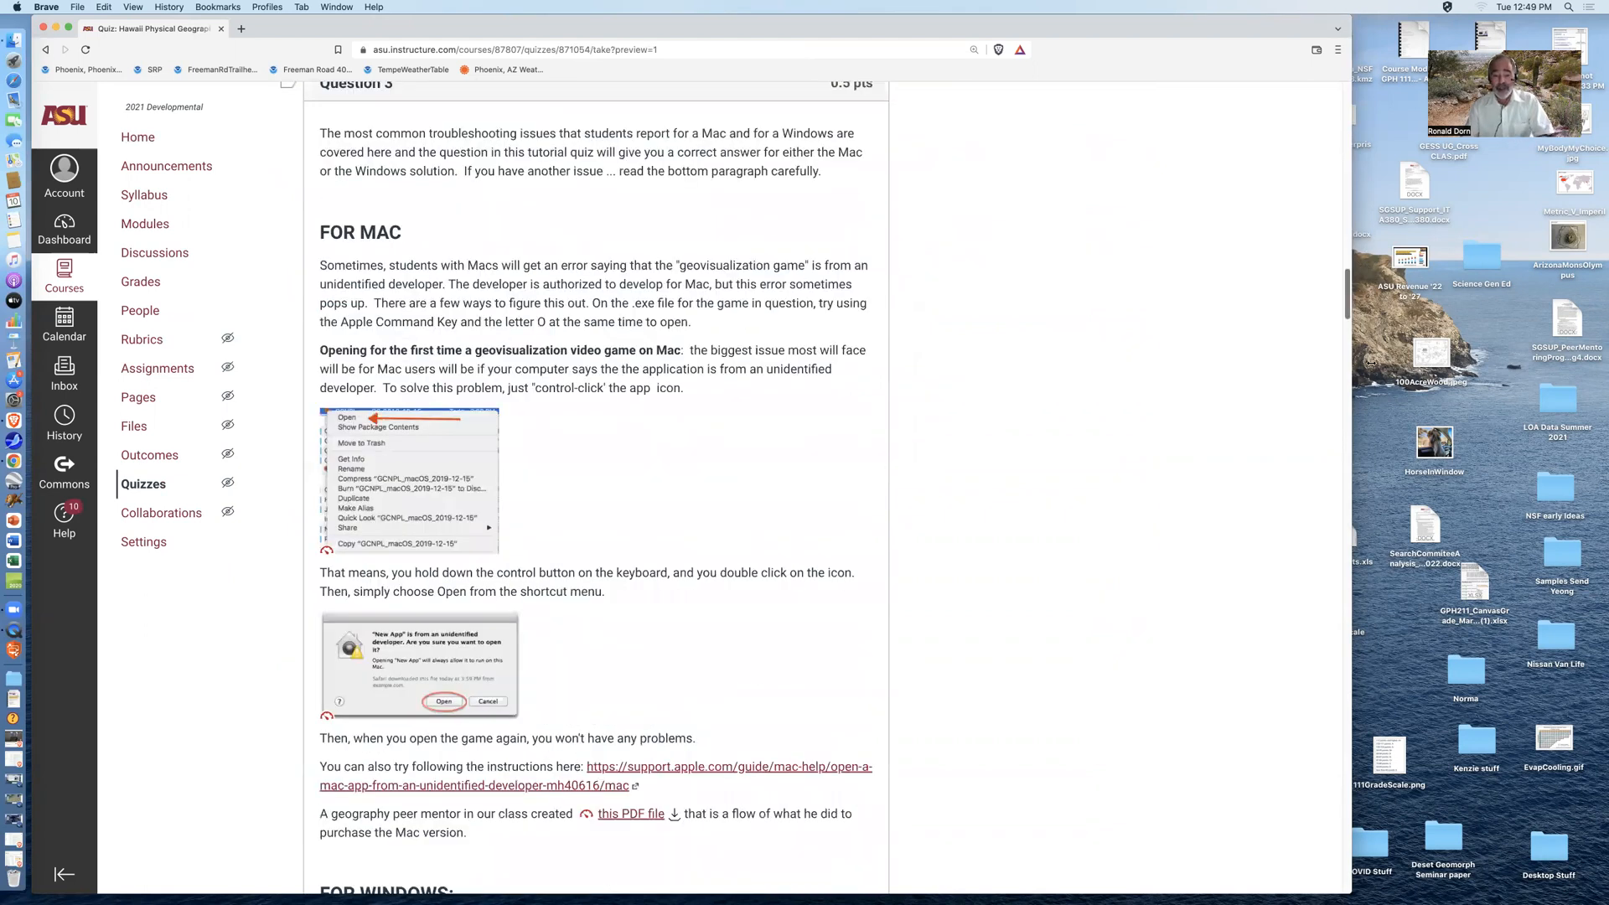
pyautogui.scroll(-3)
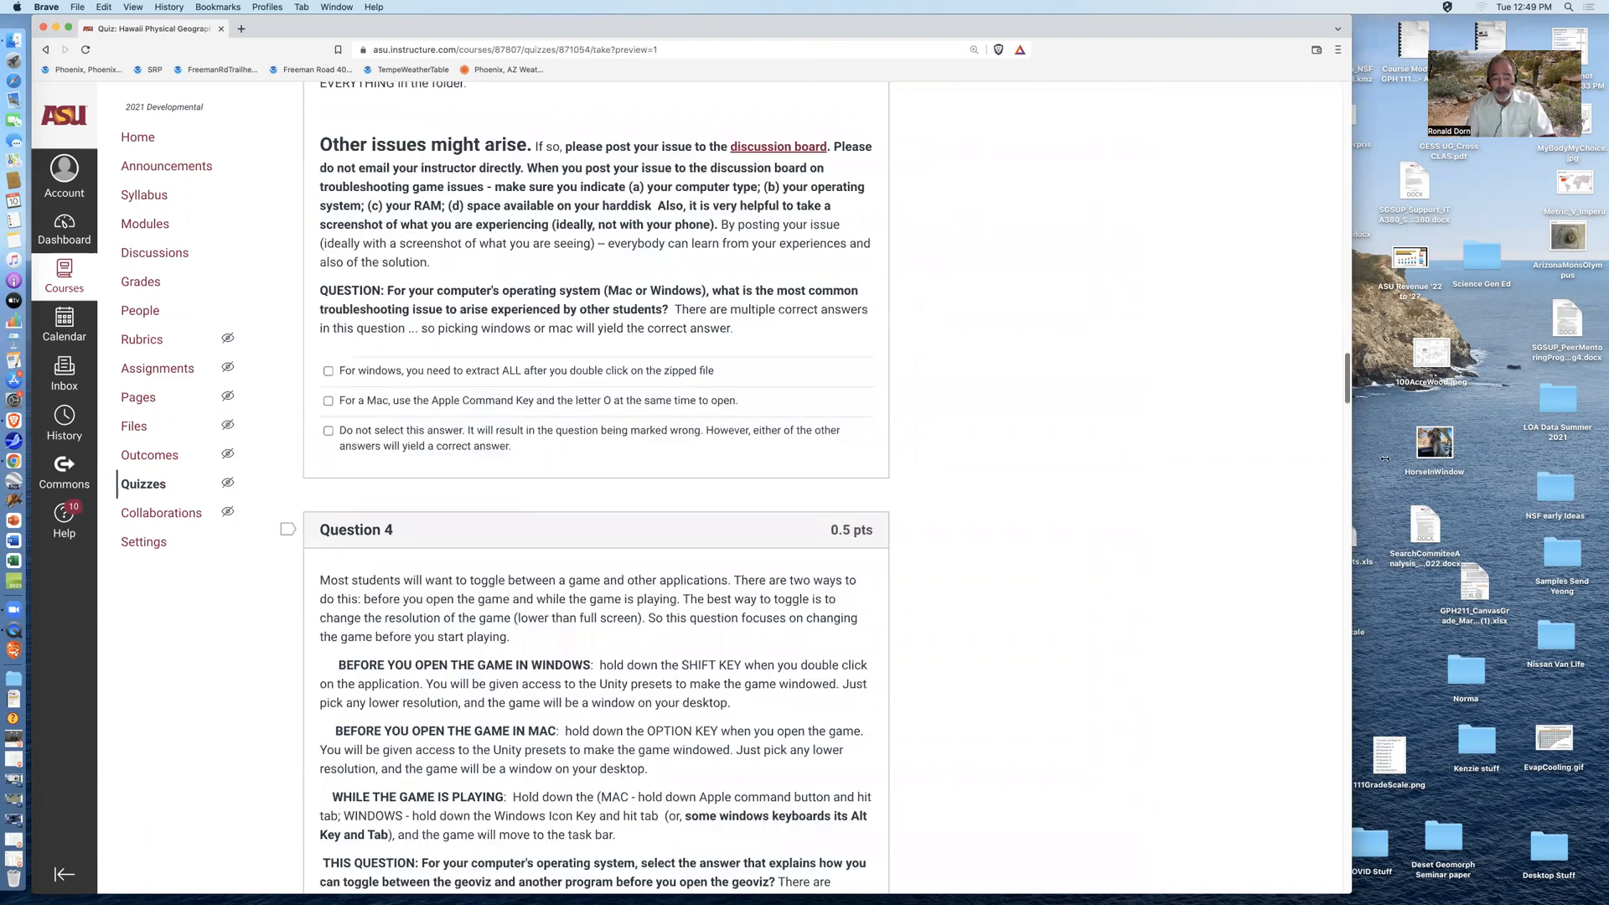
pyautogui.scroll(-3)
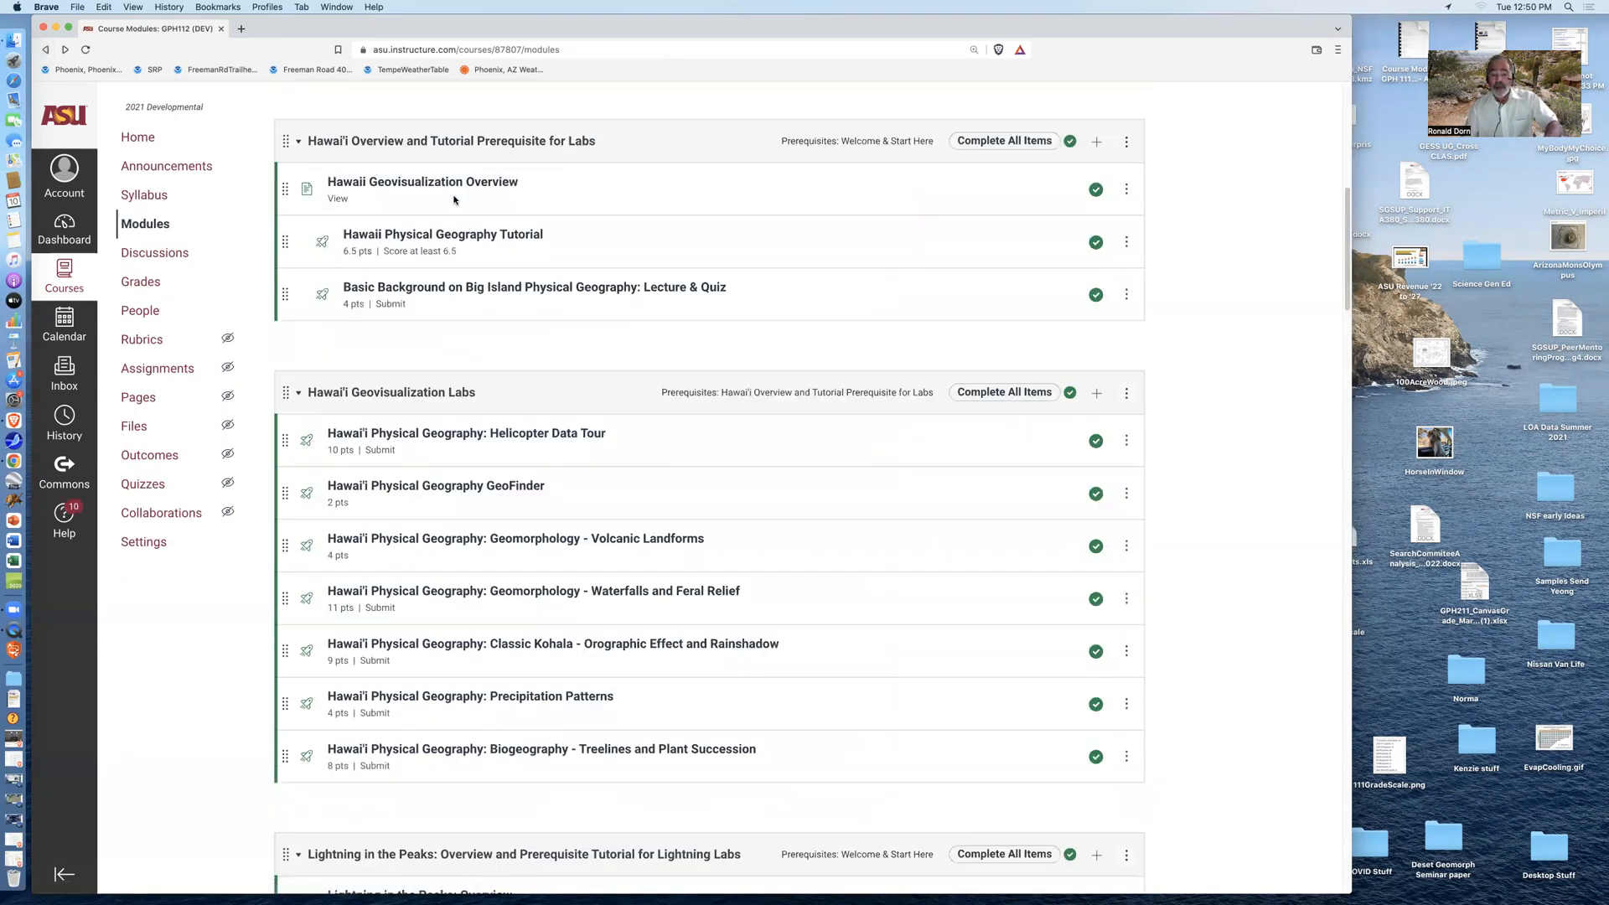
pyautogui.moveTo(533, 287)
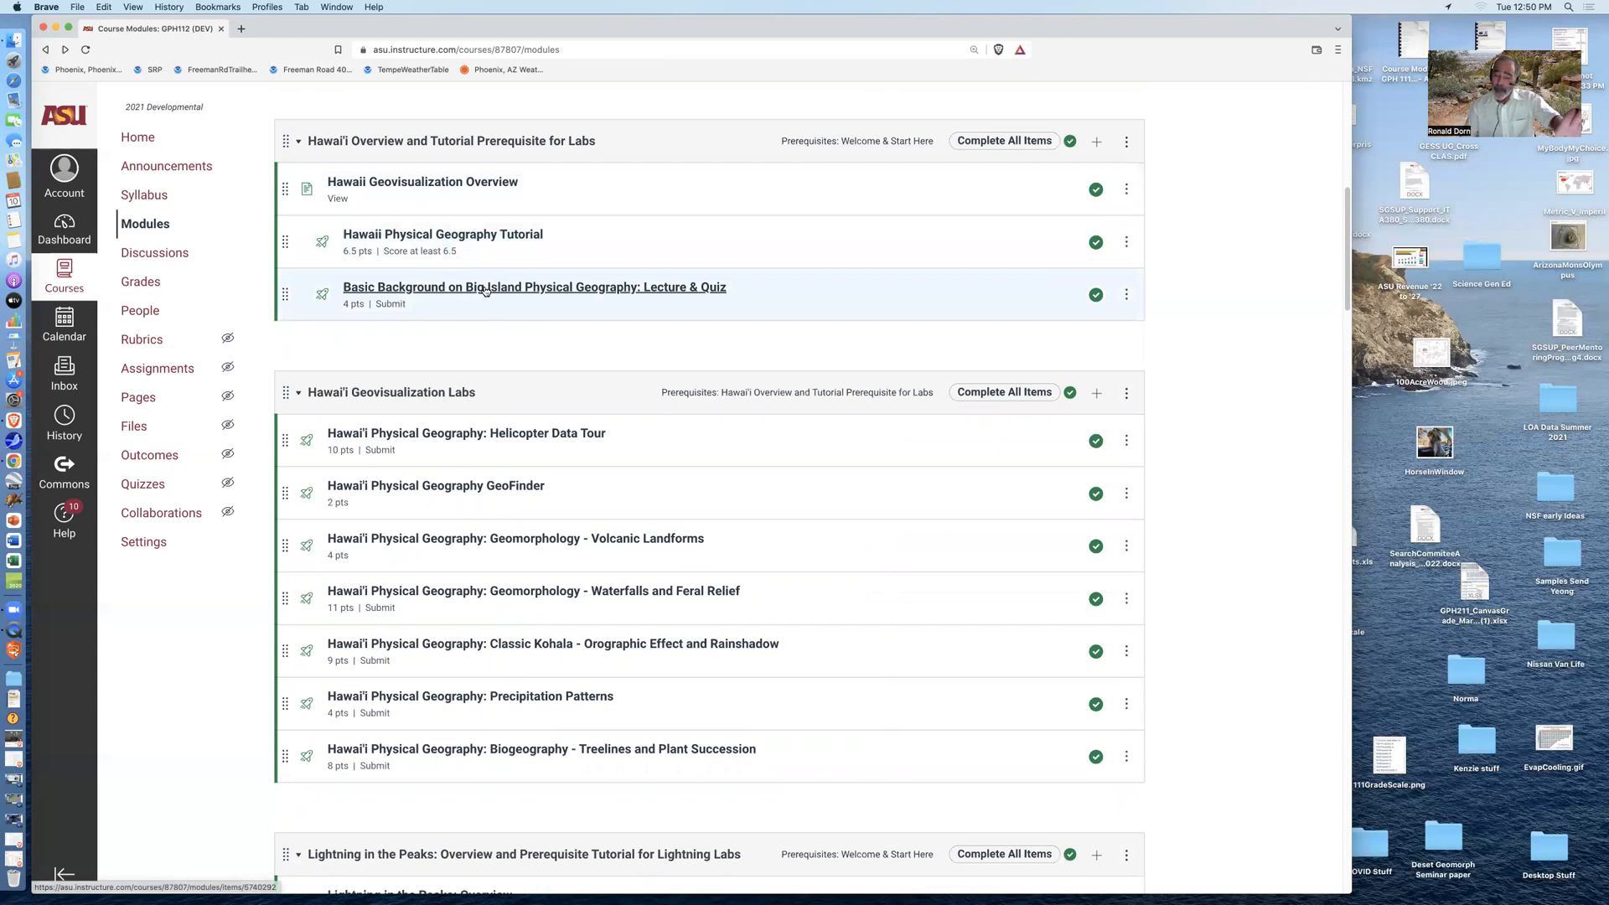
# Open the Basic Background on Big Island Physical Geography: Lecture & Quiz item
pyautogui.click(533, 287)
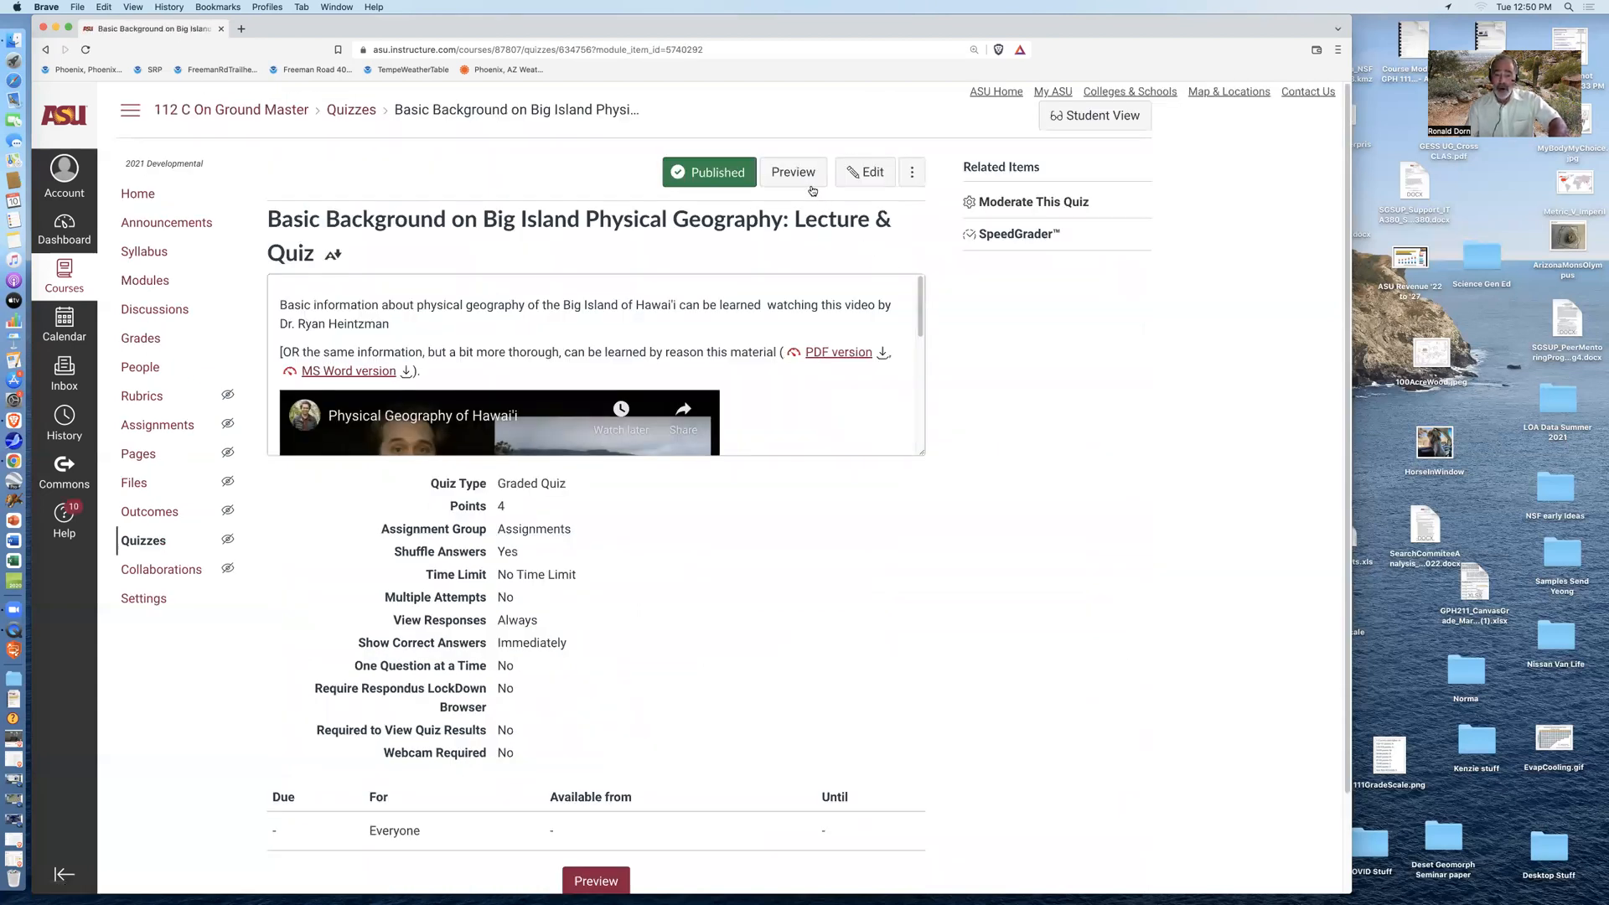
# Preview the background quiz as a student and read its volcano Questions 1–3
pyautogui.click(793, 171)
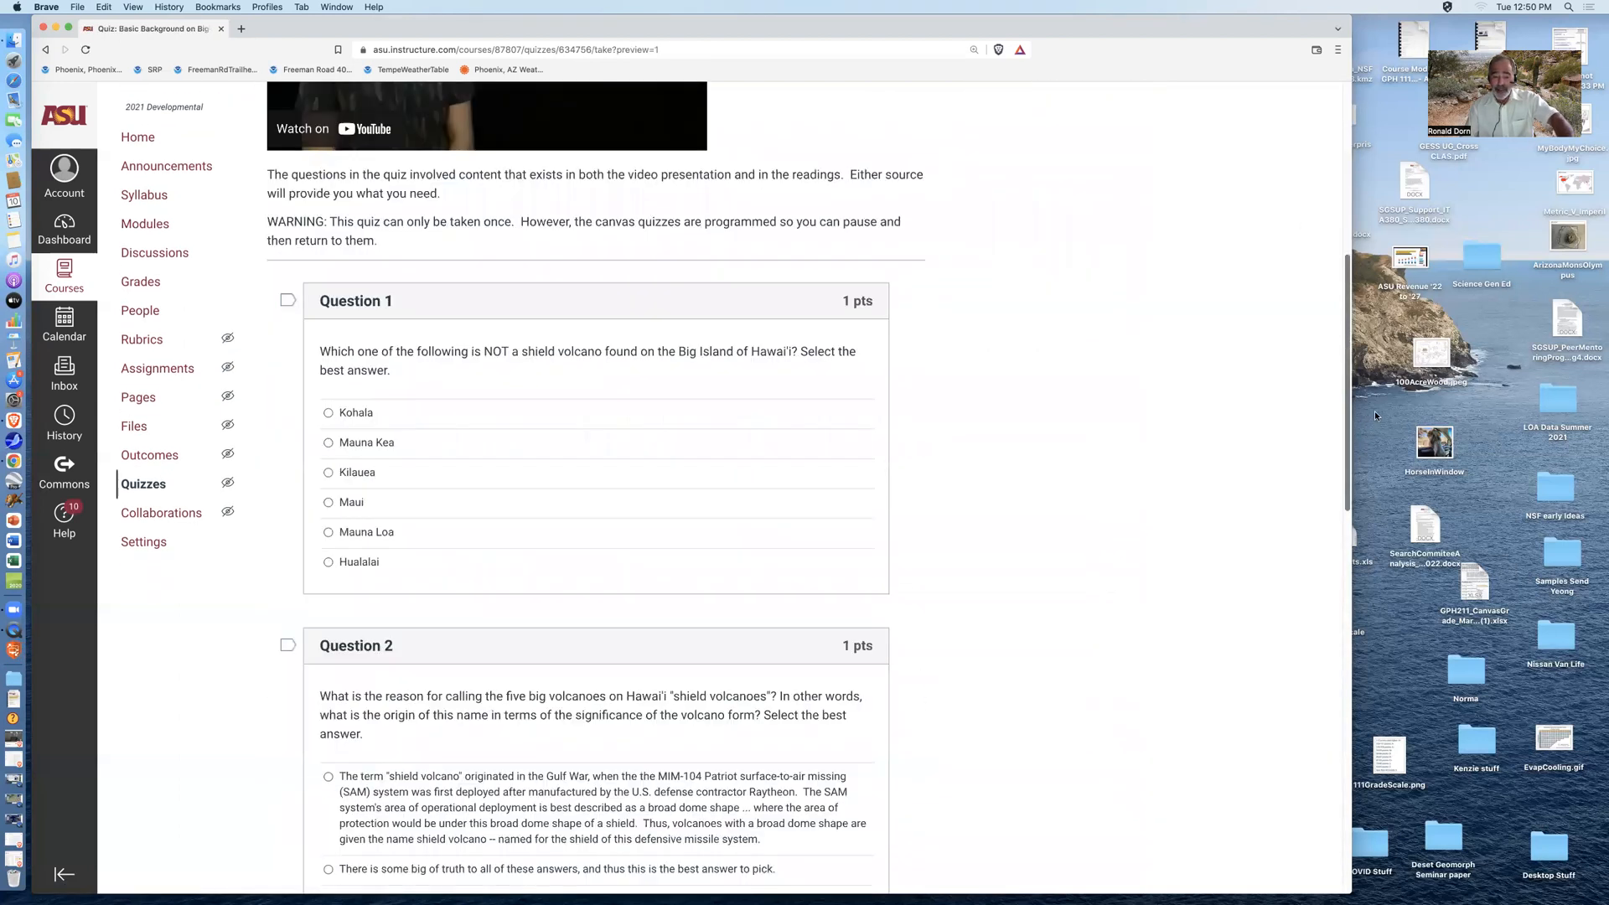
pyautogui.scroll(-3)
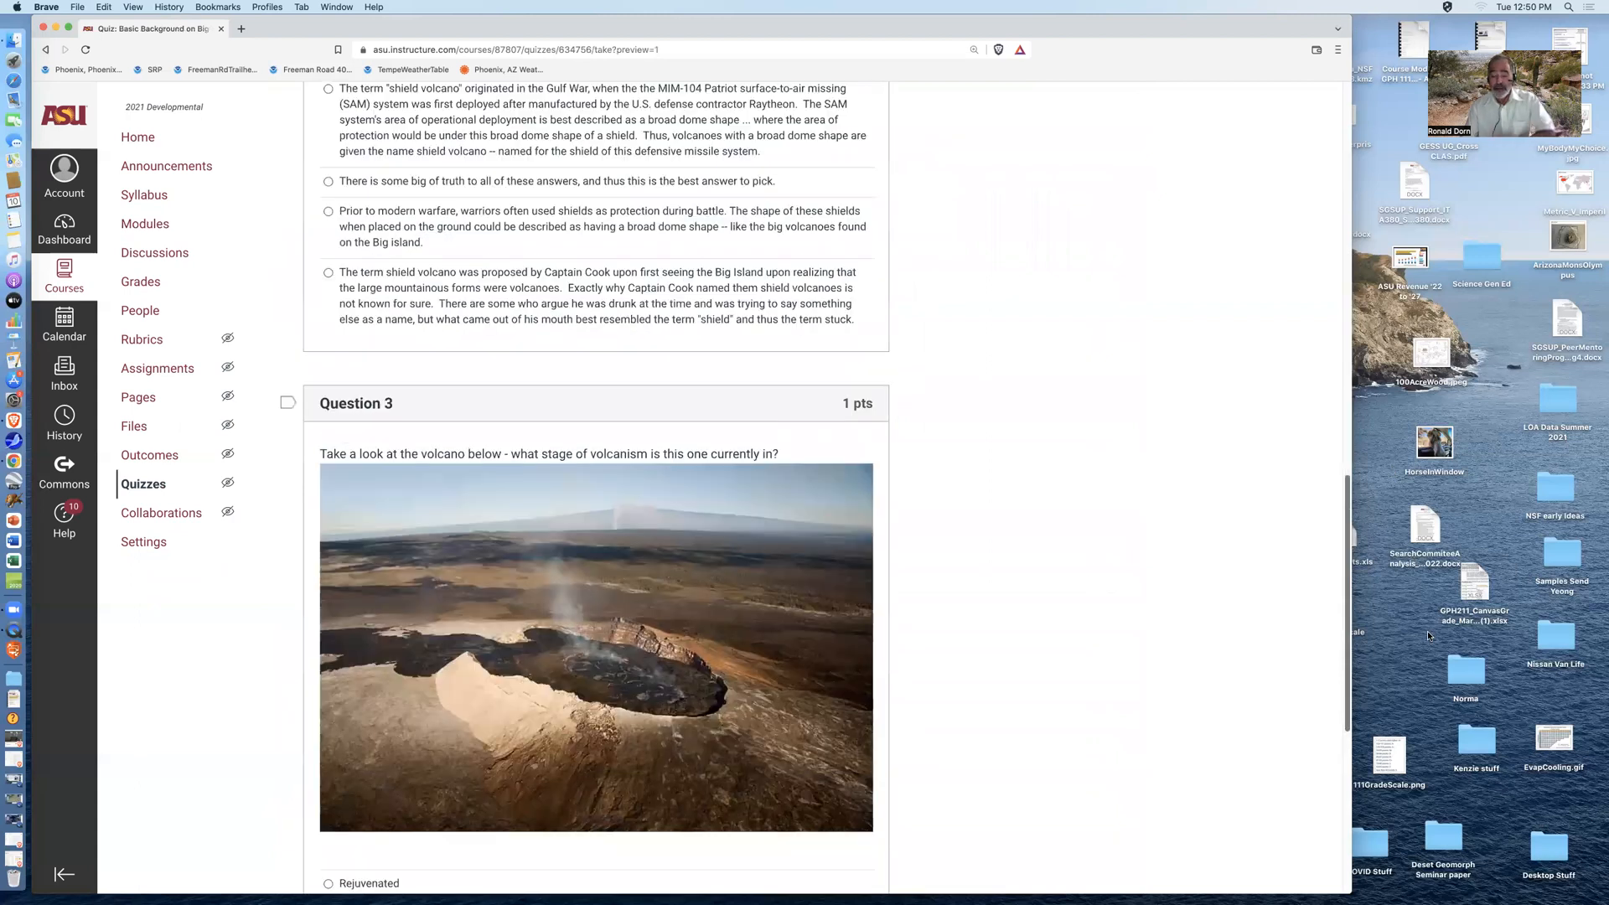
pyautogui.moveTo(1430, 653)
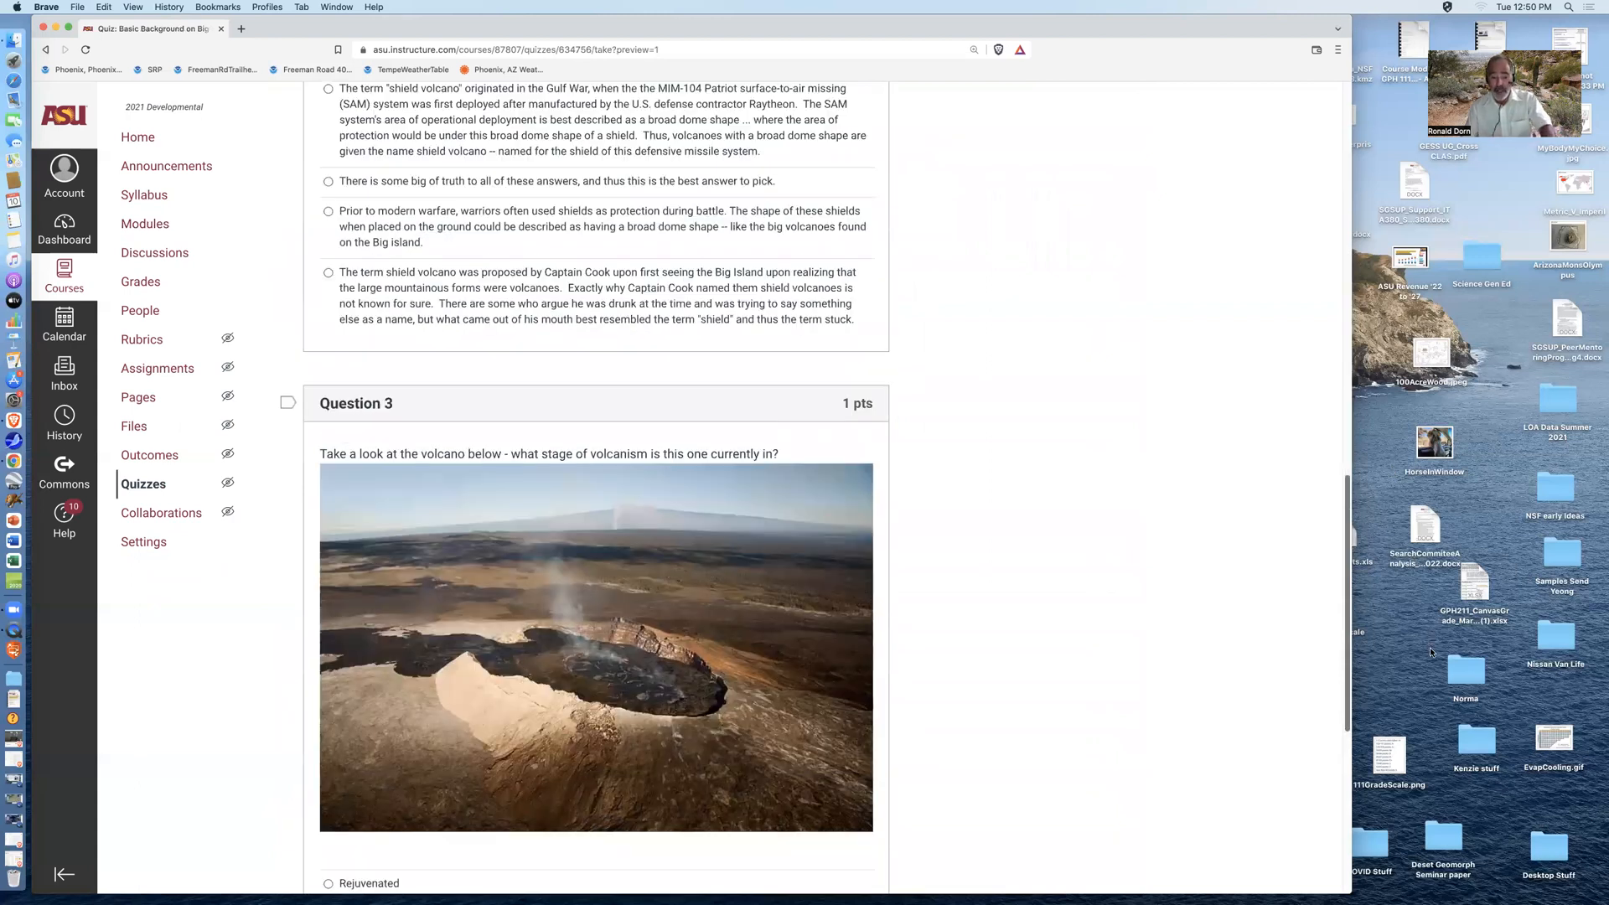
pyautogui.scroll(-3)
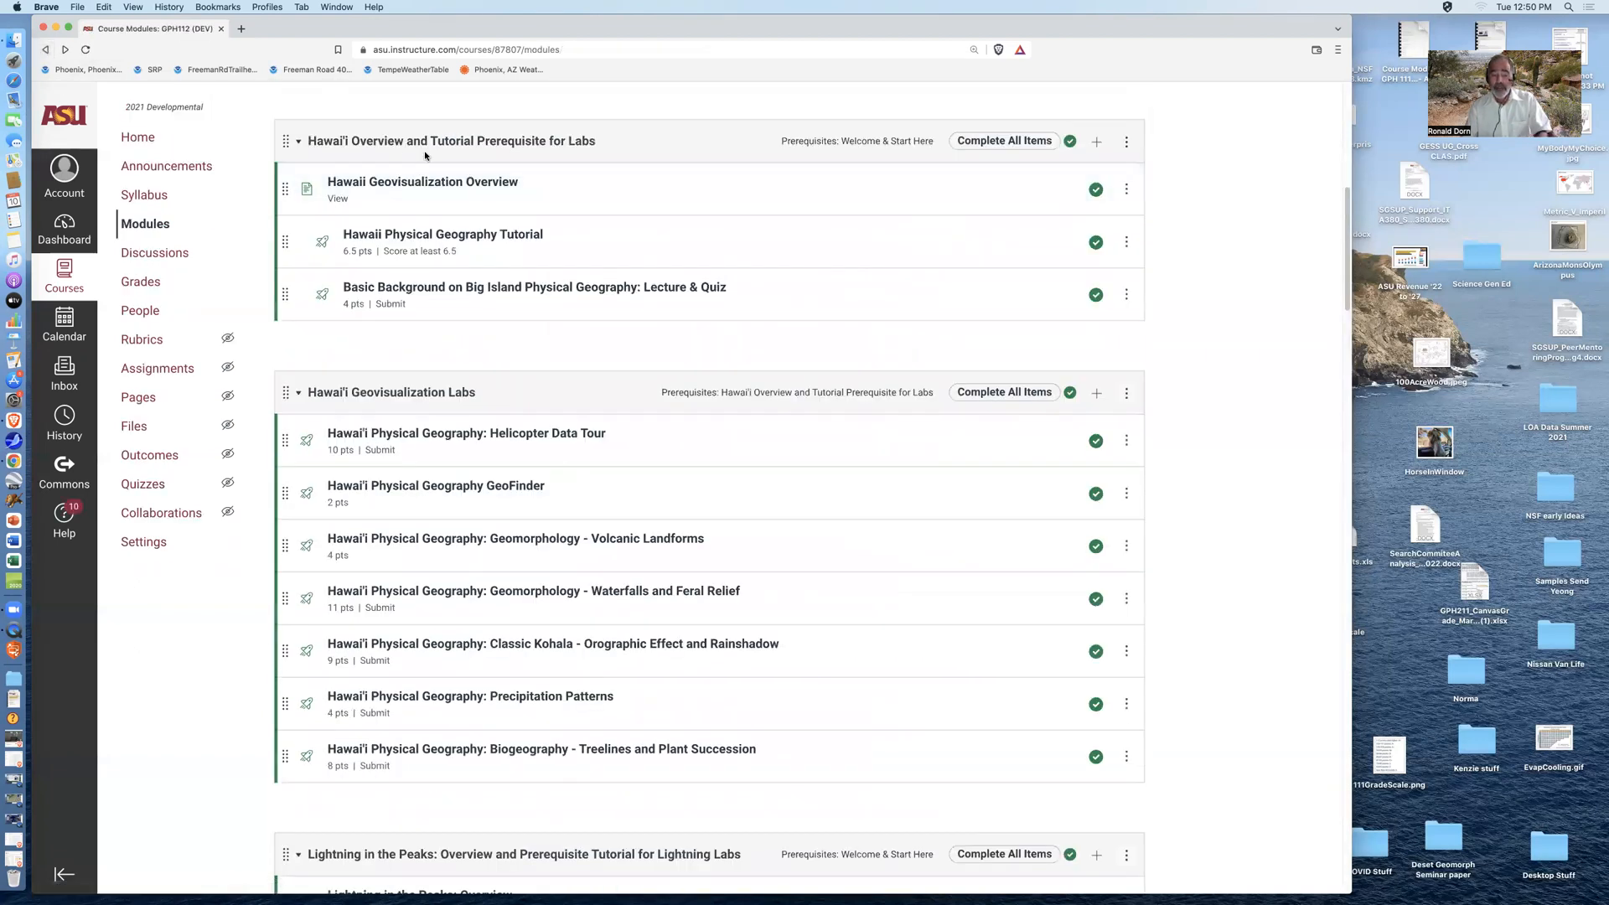
pyautogui.moveTo(443, 235)
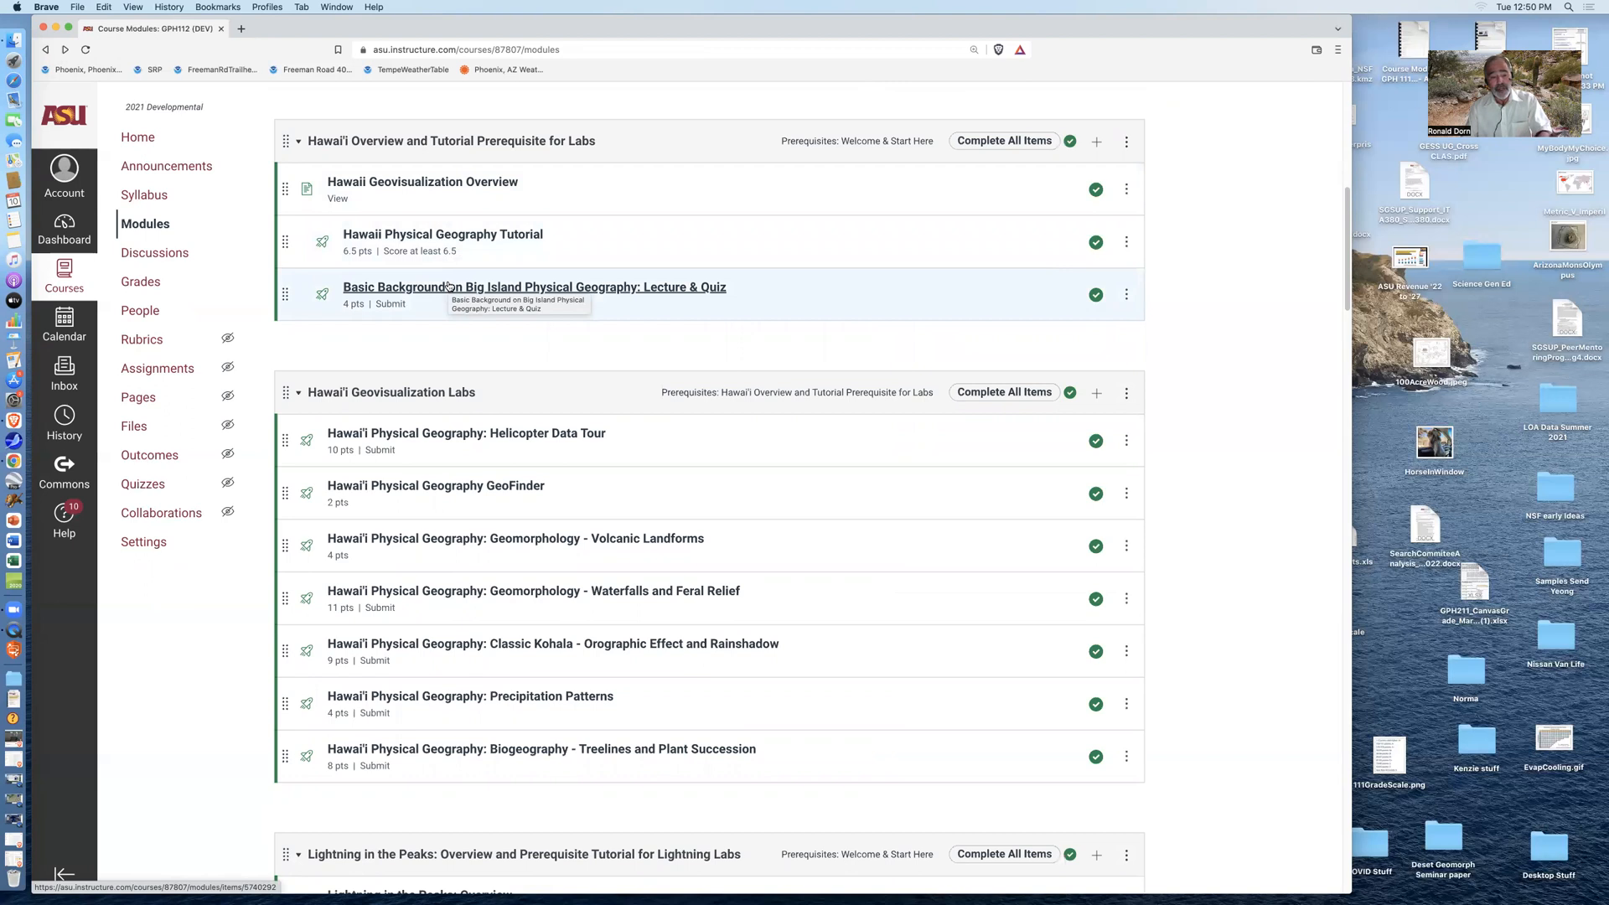
pyautogui.moveTo(869, 761)
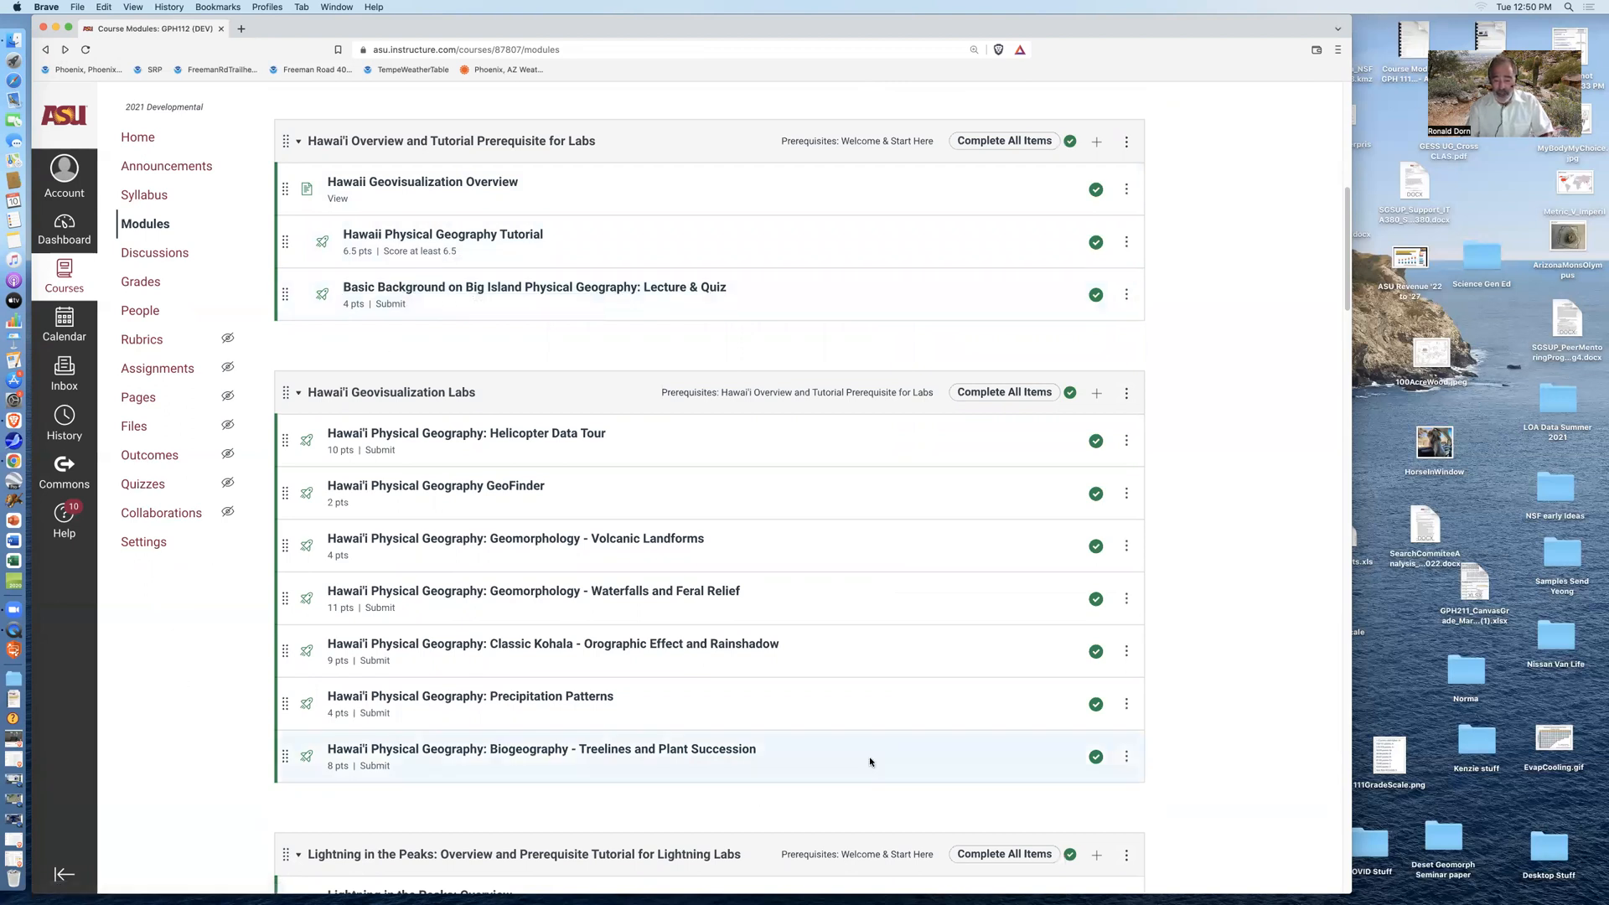
pyautogui.moveTo(1347, 268)
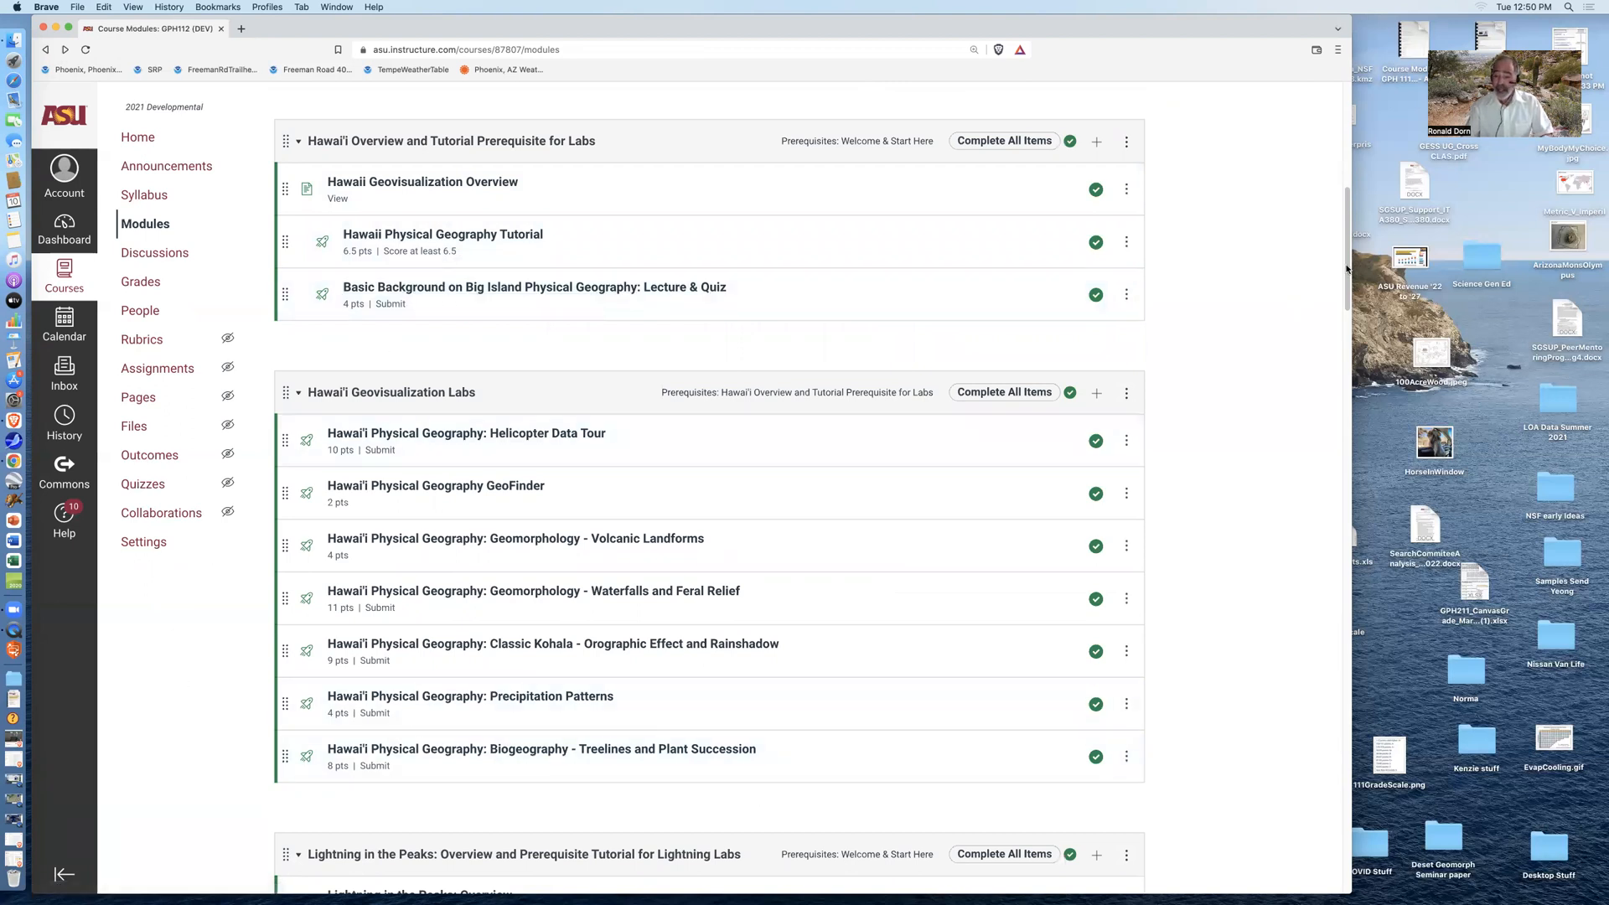
pyautogui.scroll(-3)
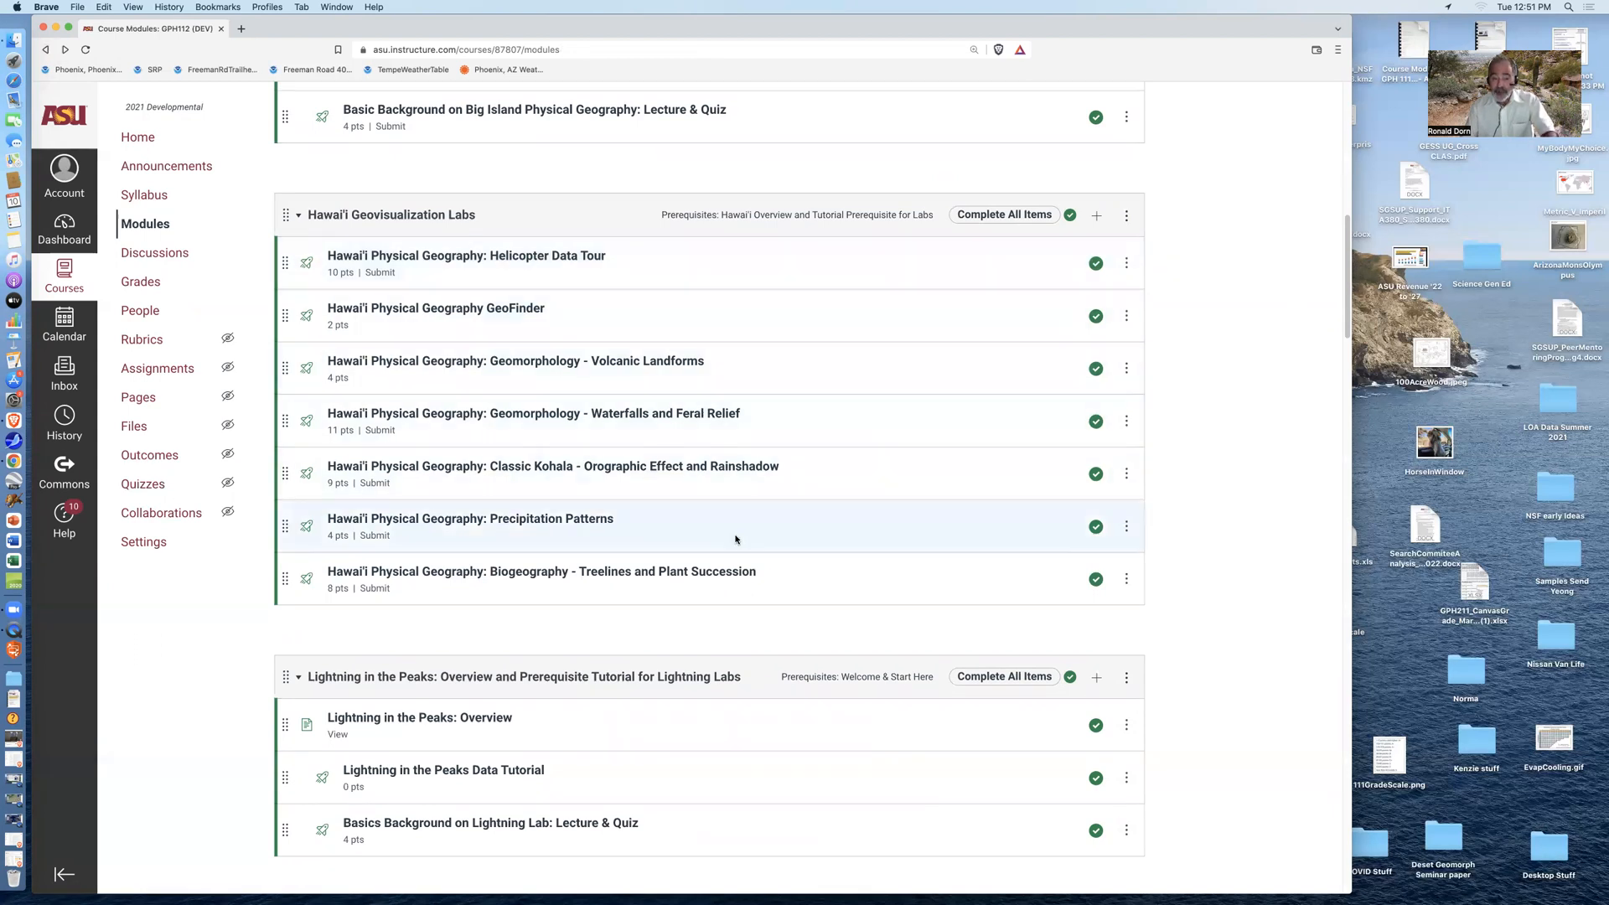
pyautogui.moveTo(541, 571)
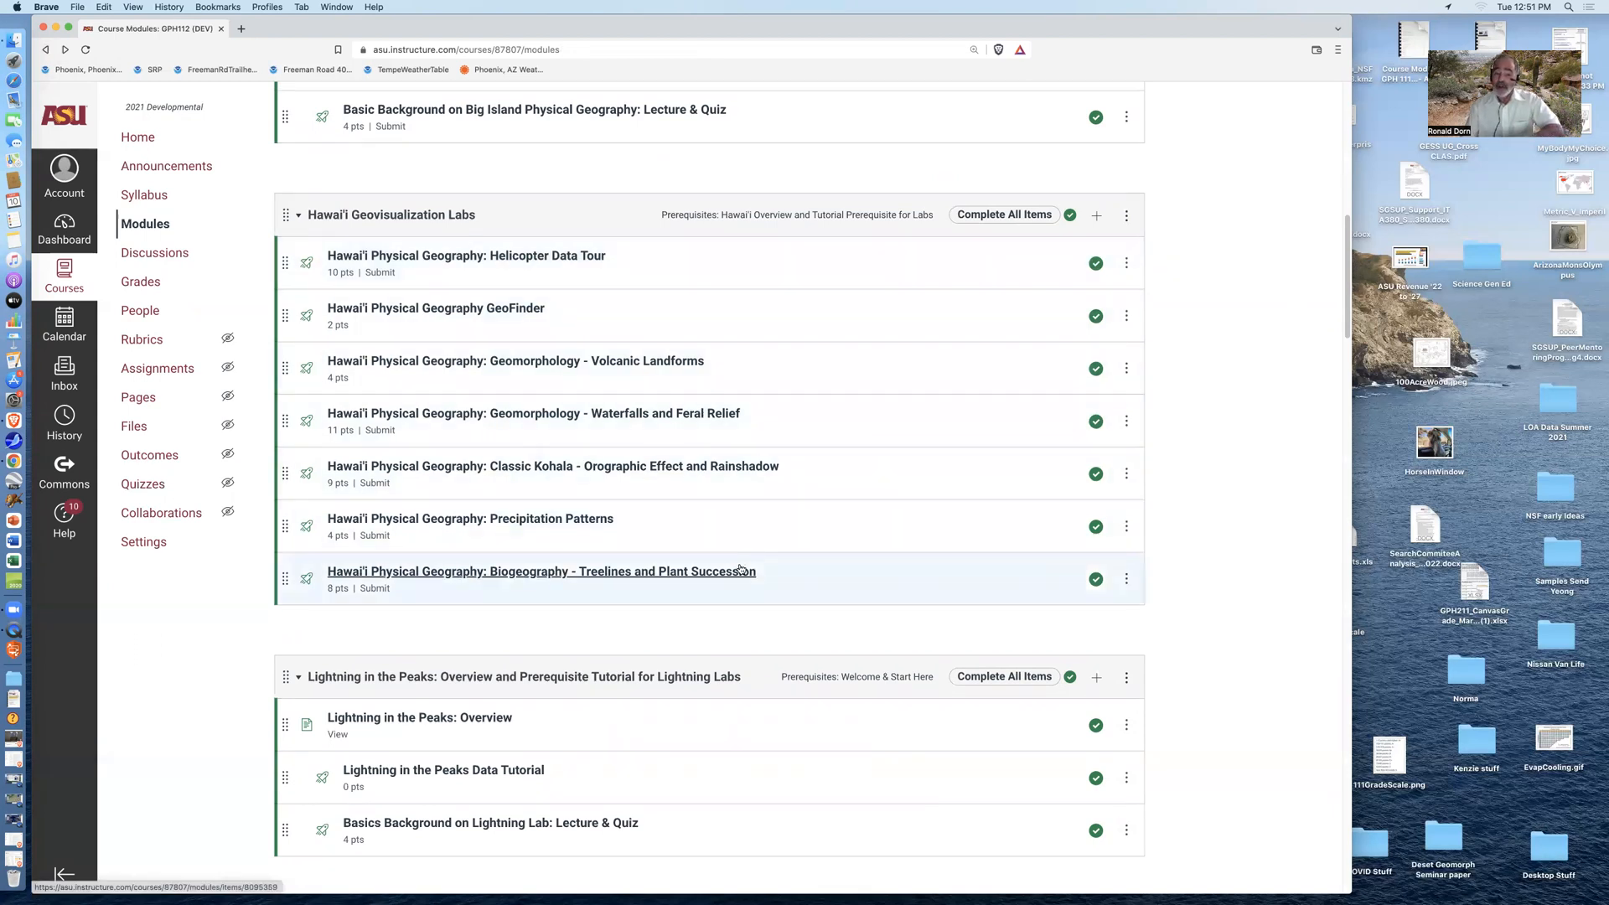